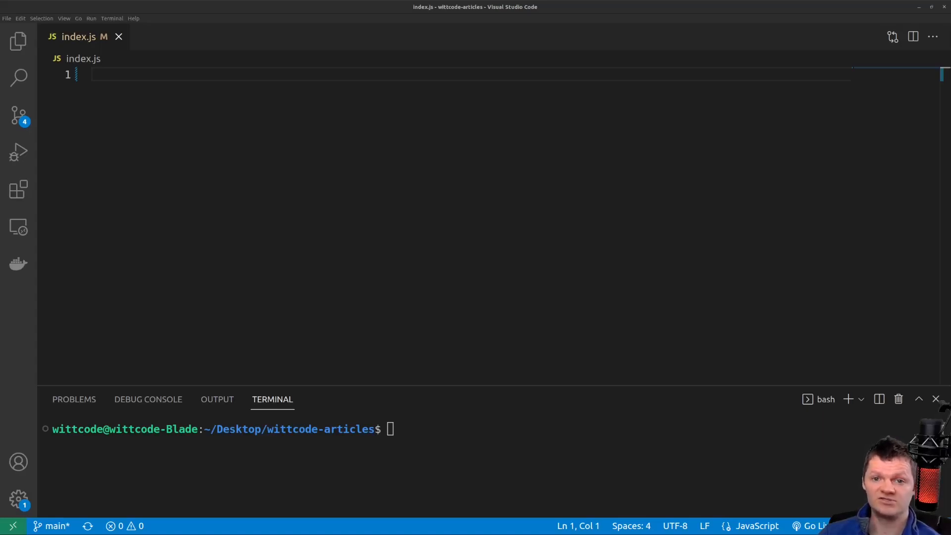
- Write promise1 as a new Promise resolving with 'promise1' via setTimeout after 2000 ms
text(const promis)
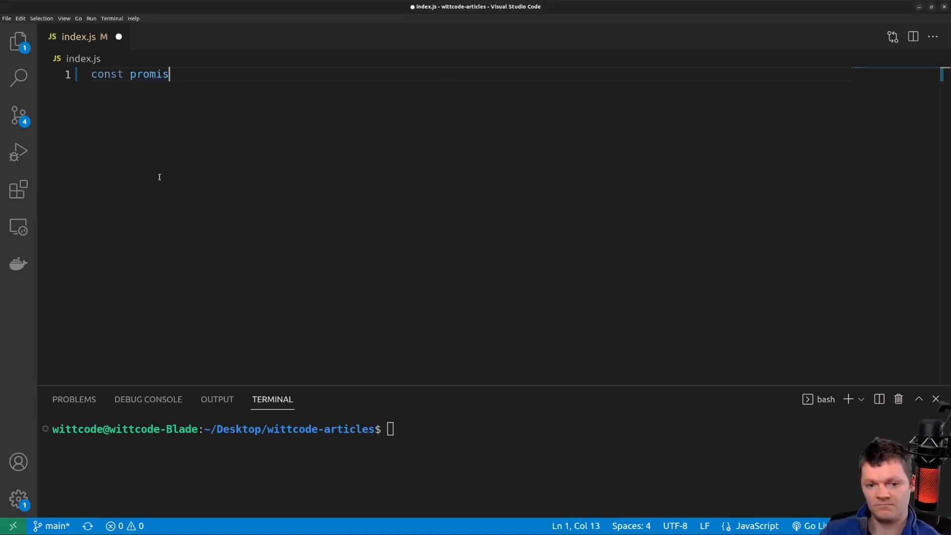
text(e1 = new Promise()
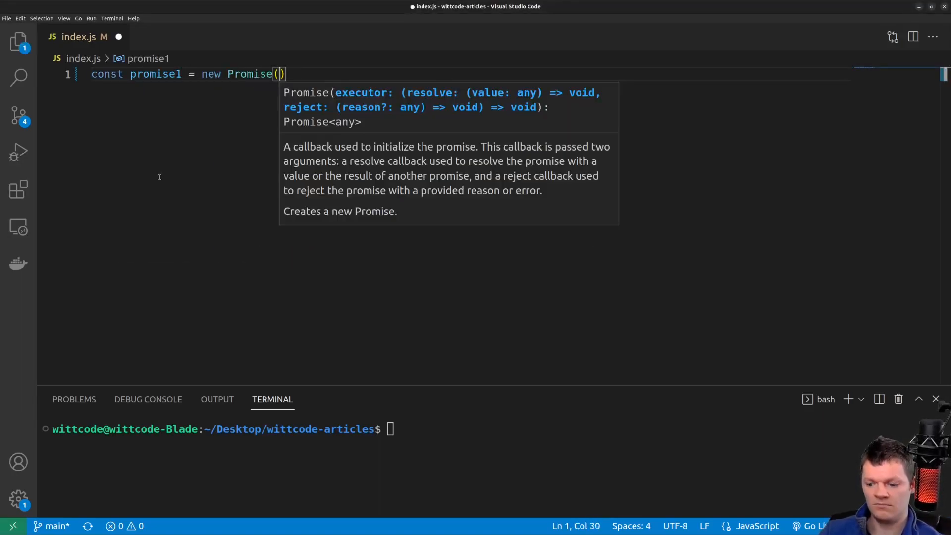
text((resolve, reject) => {)
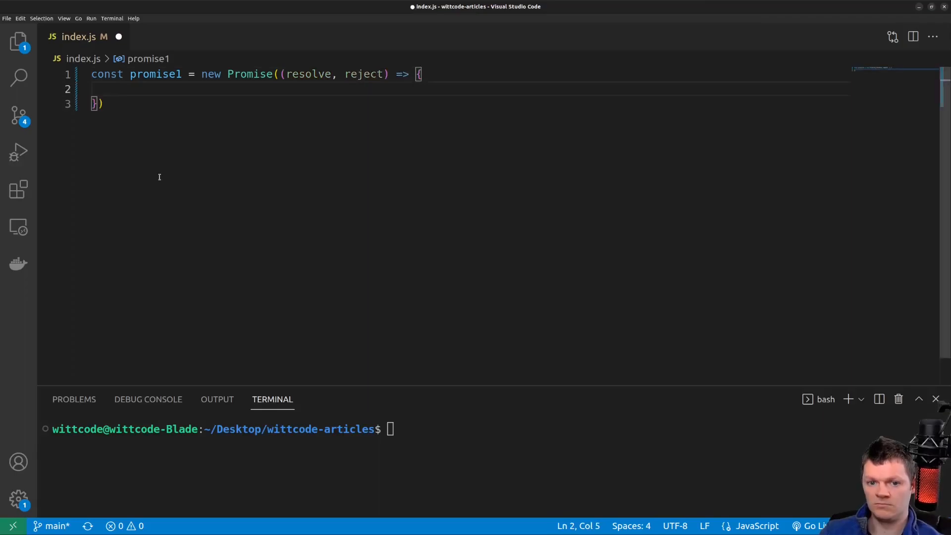
text(setTimeout(resolve, 2000, ')
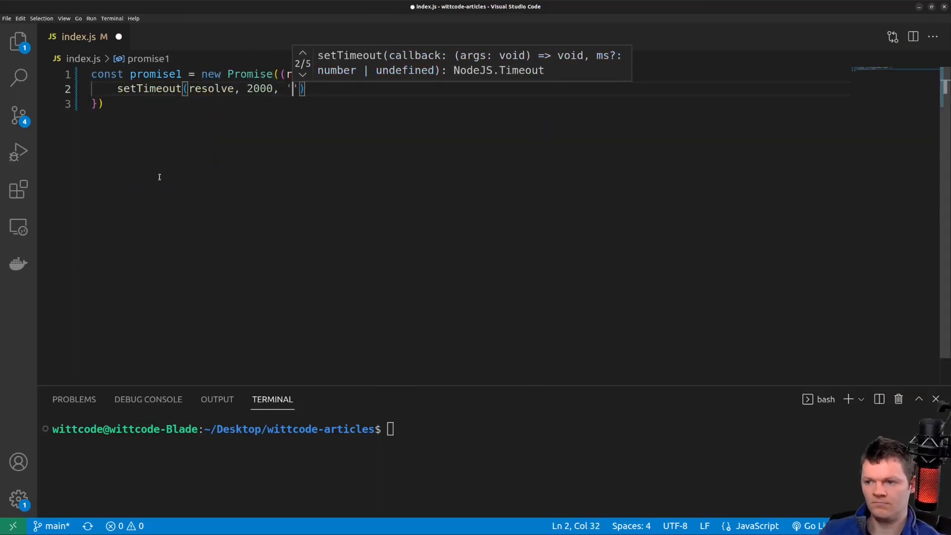
text(promise1)
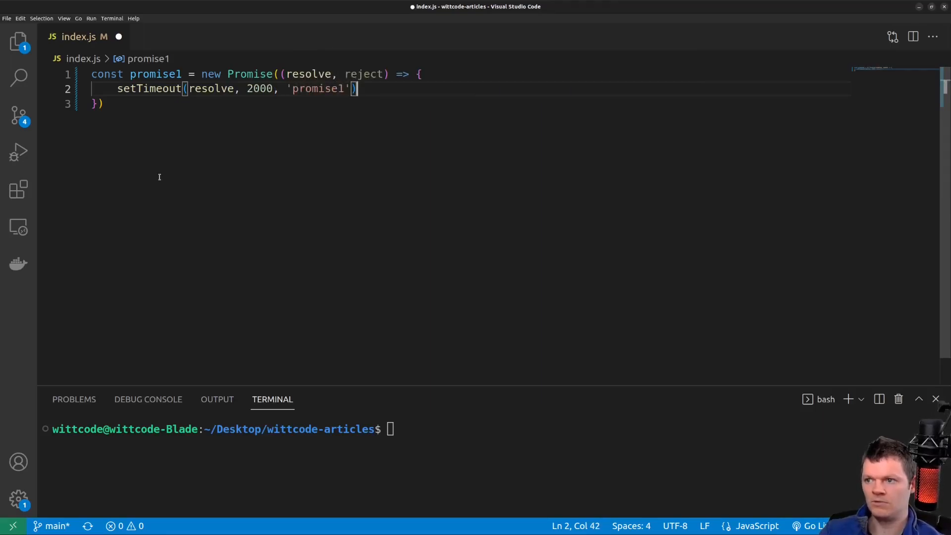
- Duplicate the promise definition twice and rename the copies to promise2 and promise3
key(ctrl+a)
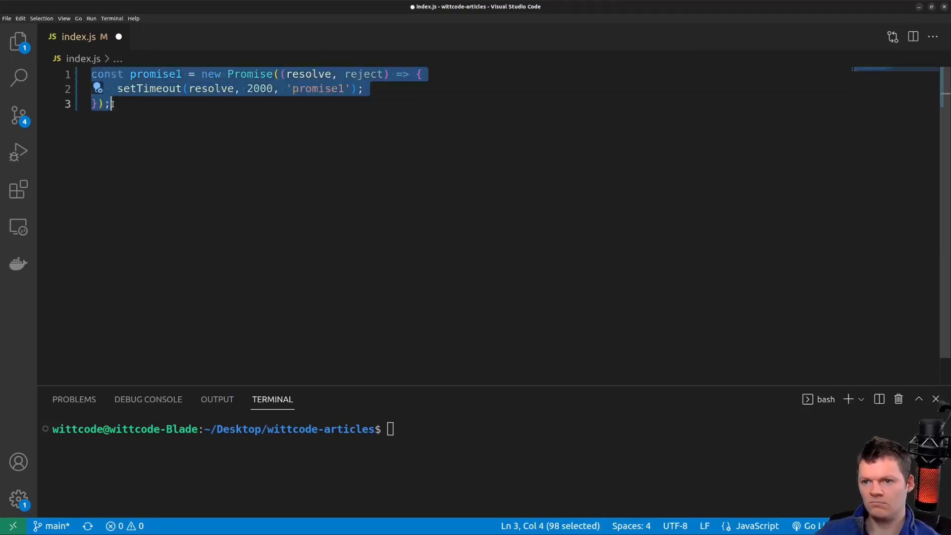
key(ctrl+v)
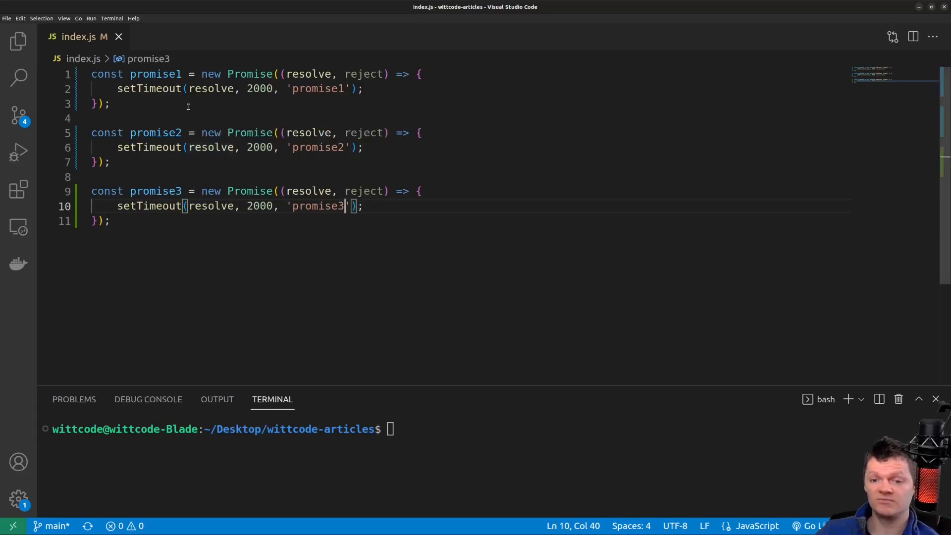
click(345, 89)
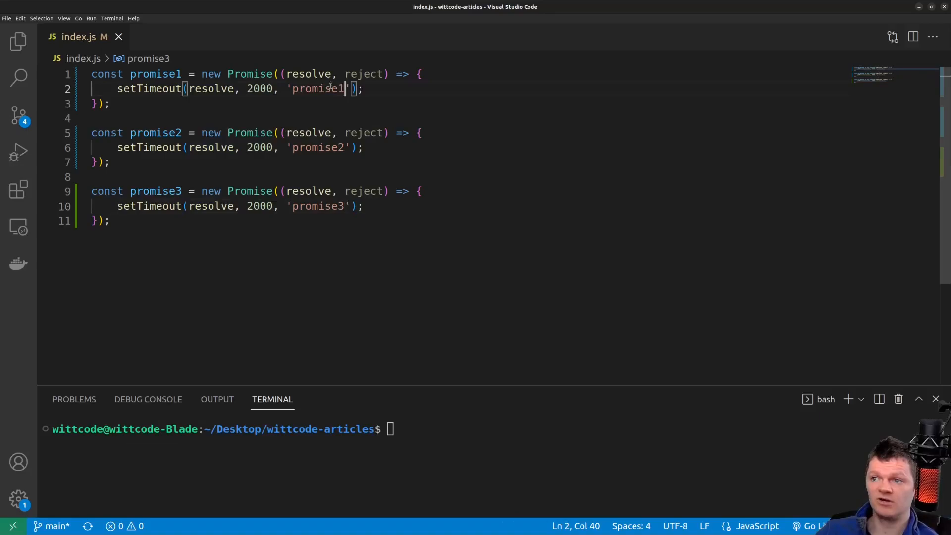
double_click(306, 147)
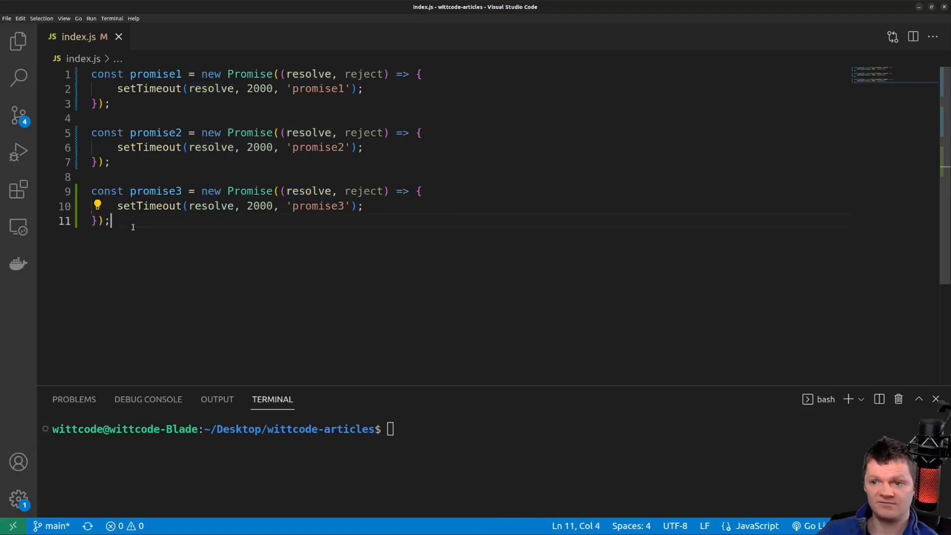
- Add Promise.all([promise1, promise2, promise3]) with a then callback logging values, and save
text(Promise.all()
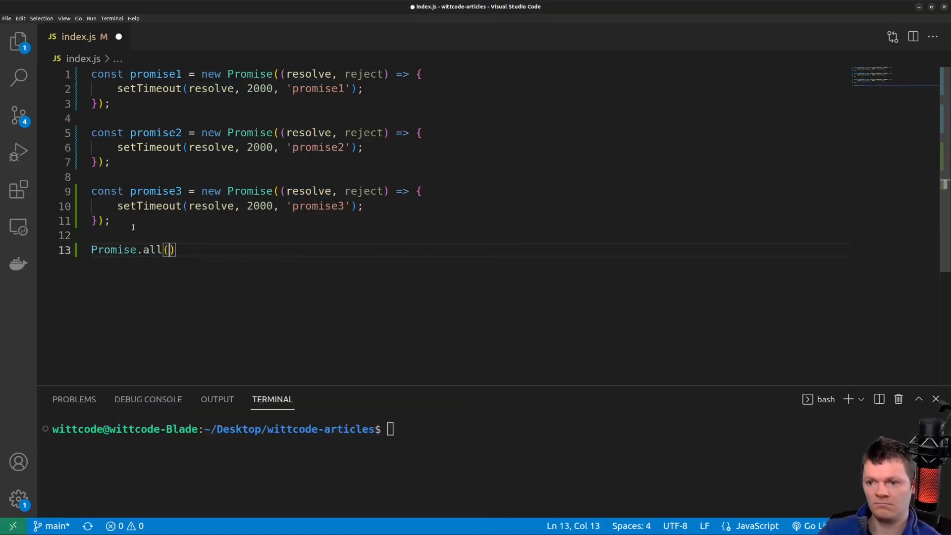
text([promise1, promise2, promise3)
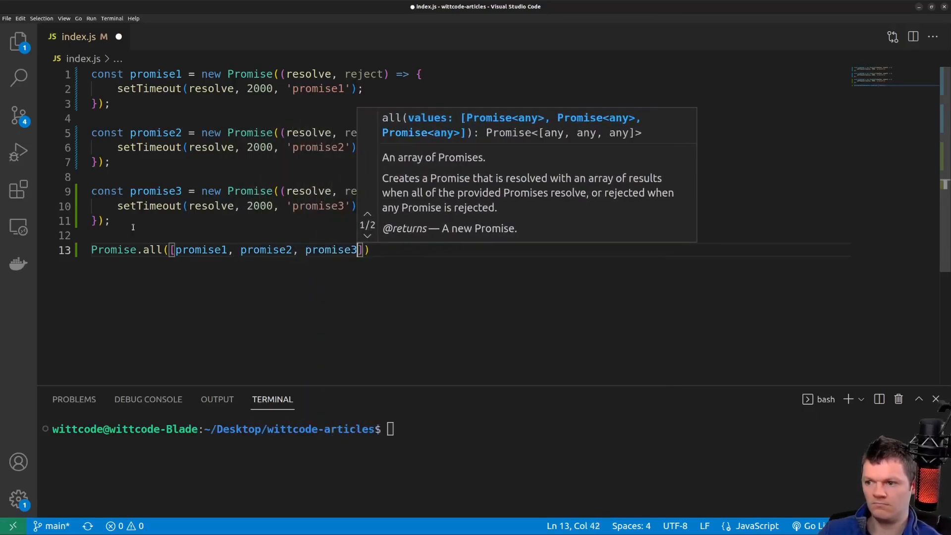
text(.then()
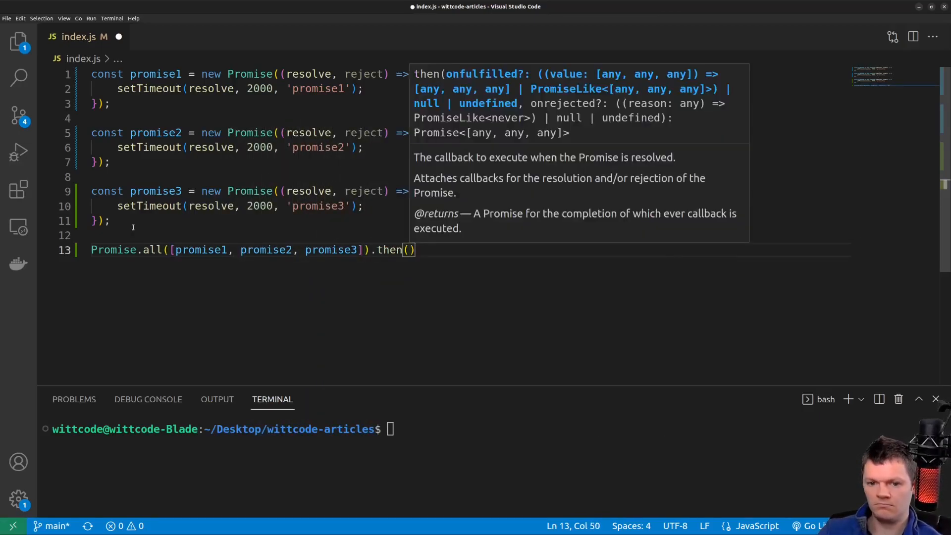
text((values) => {)
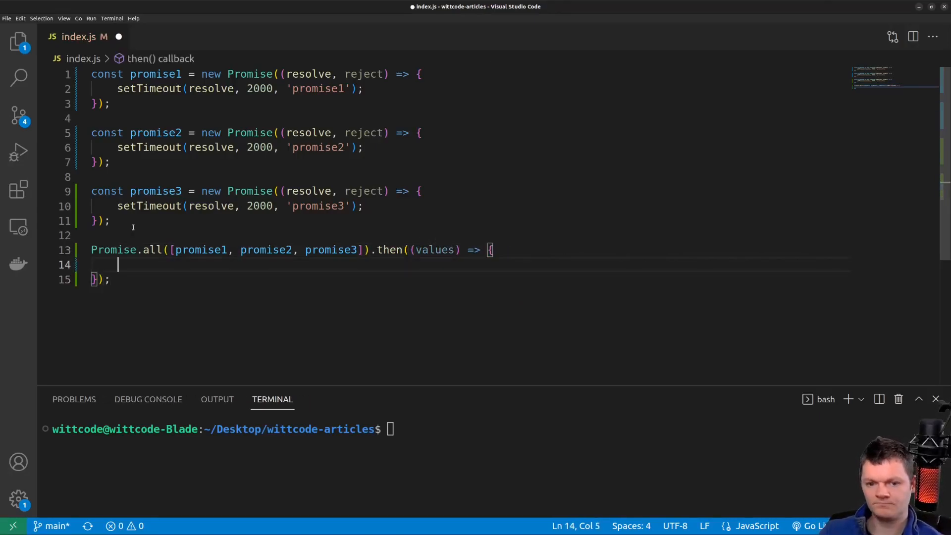
text(console.log(values);)
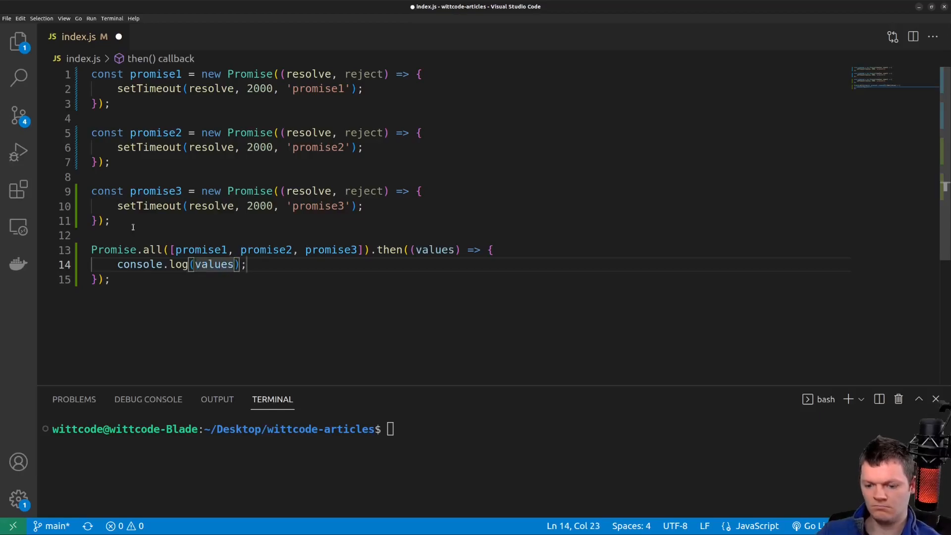
key(ctrl+s)
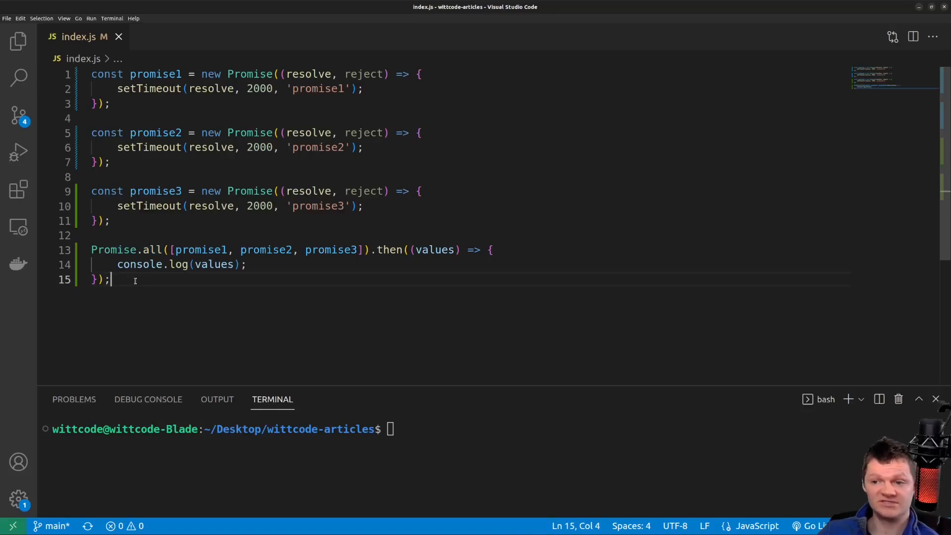
- Run node index.js, bump promise1's timeout from 2000 to 5000 ms, and run again
text(node index.js)
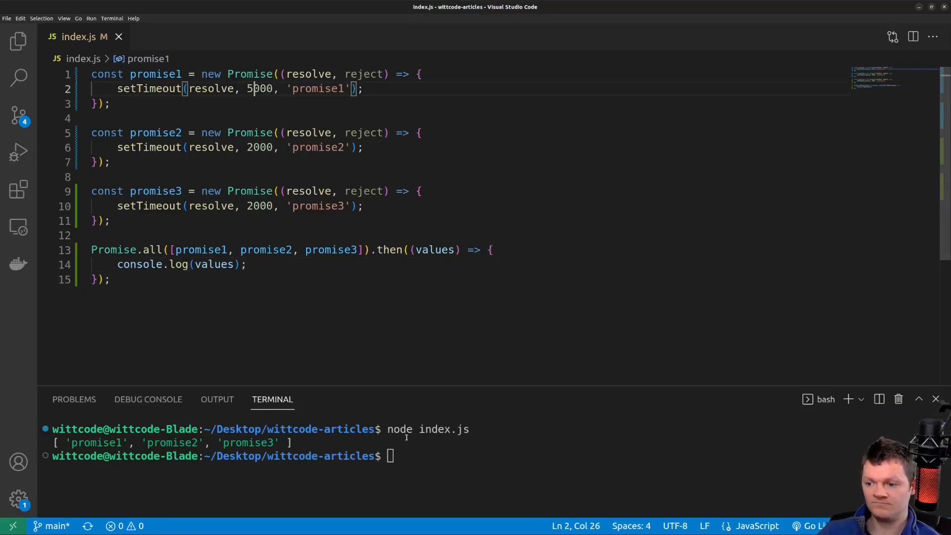
text(node index.js)
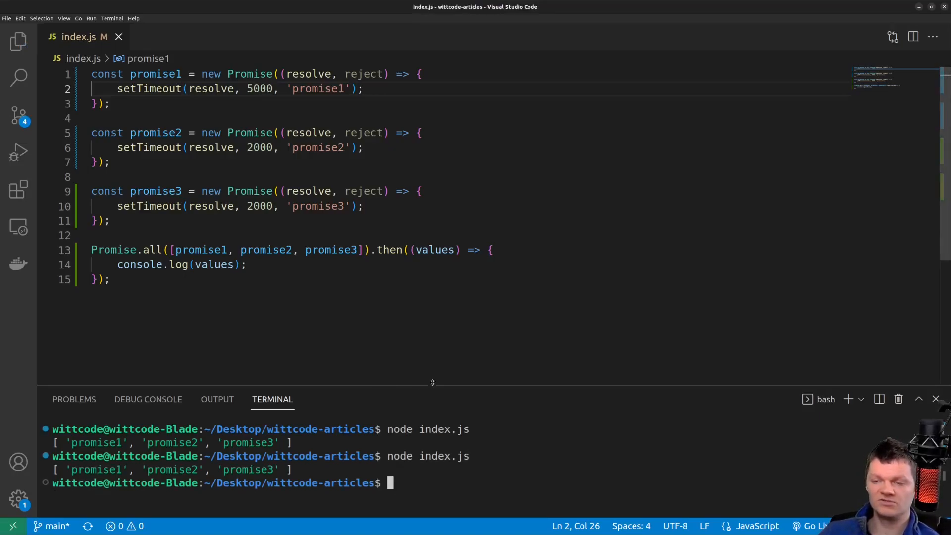
drag(283, 88, 363, 89)
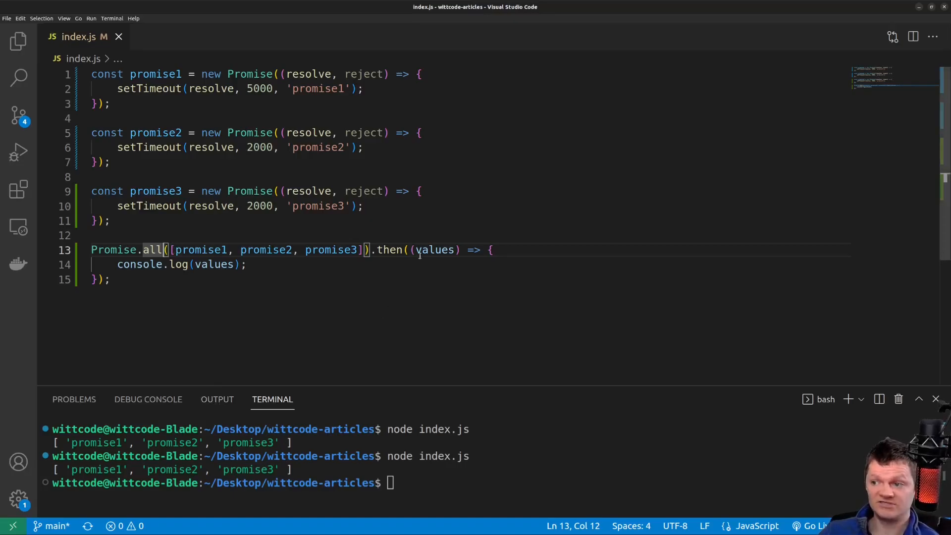
double_click(435, 249)
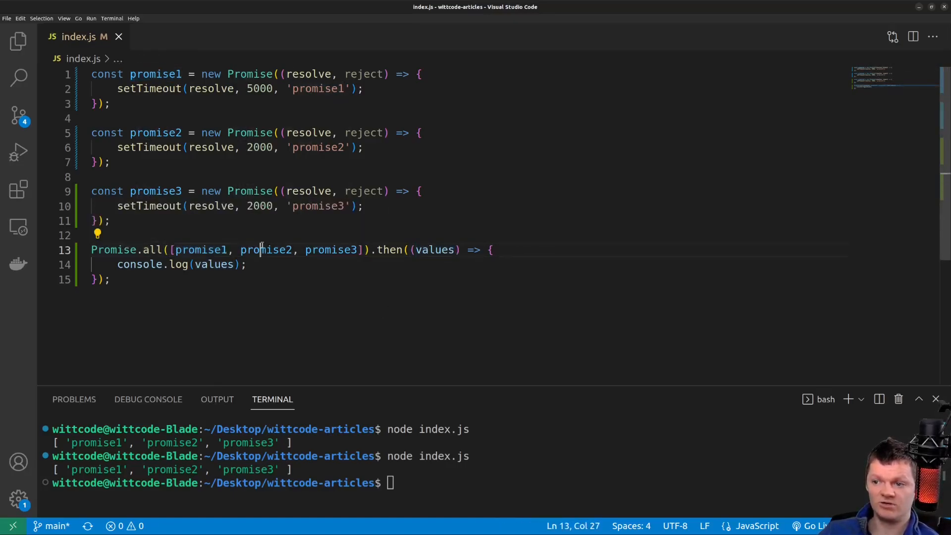
double_click(332, 249)
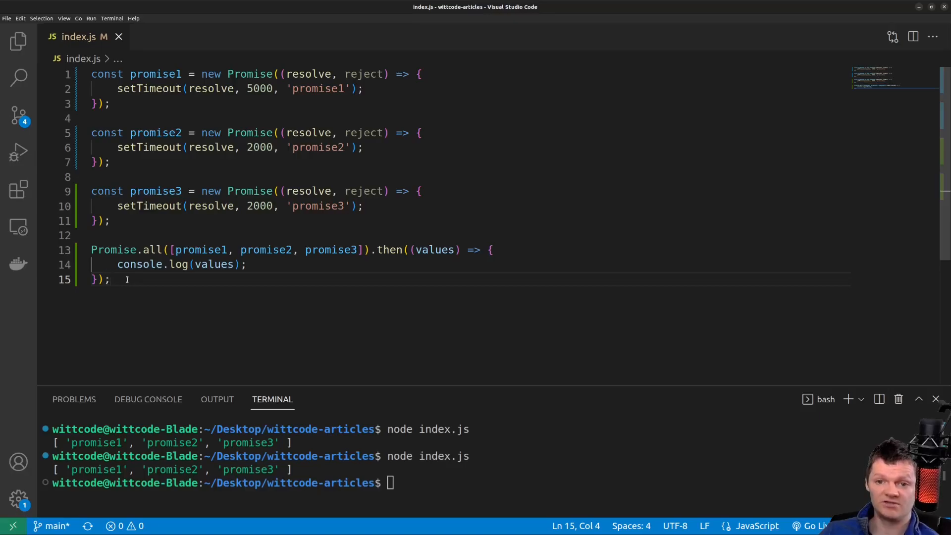
text(.catch((err) => {)
text(console.log(err);)
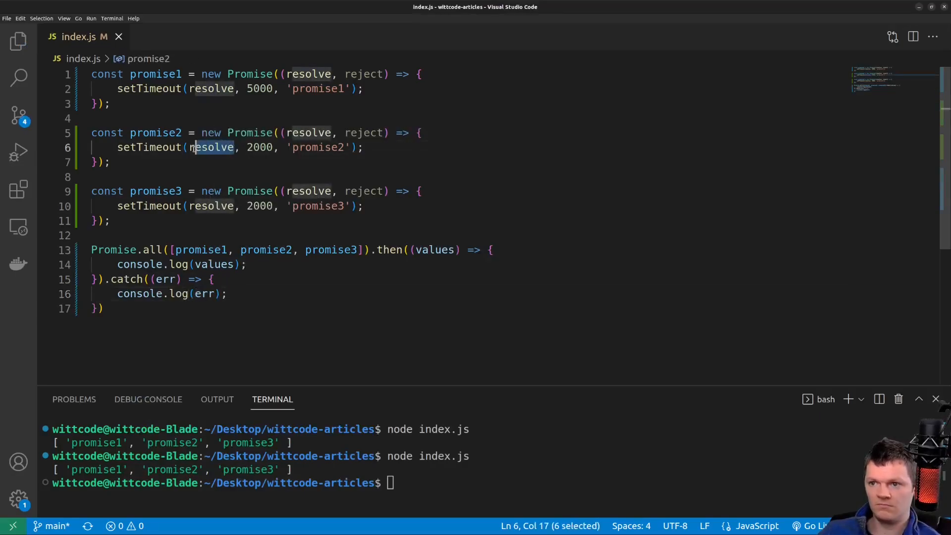
text(rejected!)
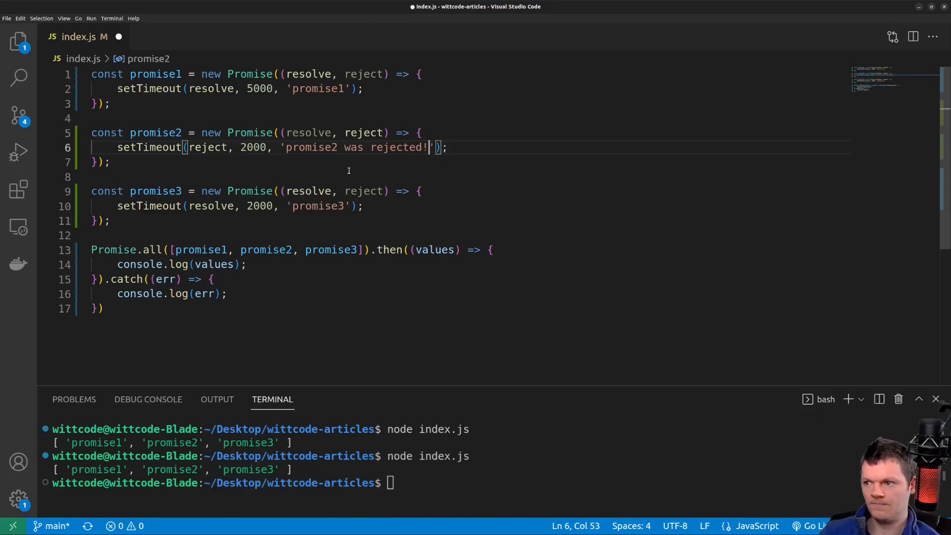
text(node index.js)
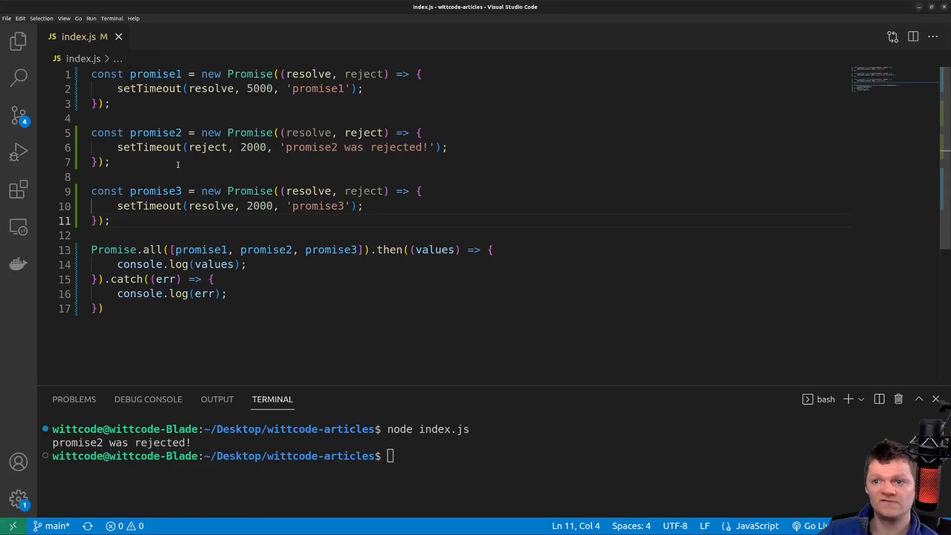
click(110, 162)
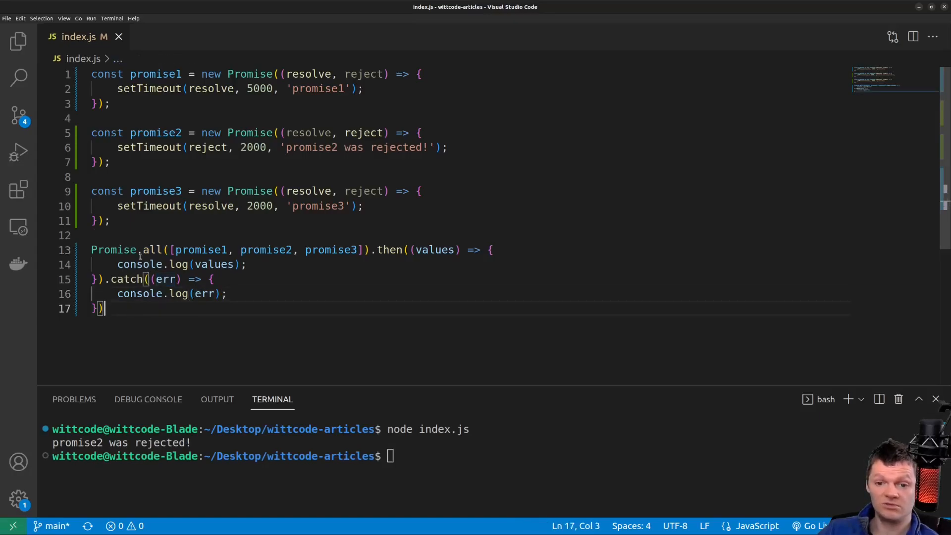
double_click(152, 249)
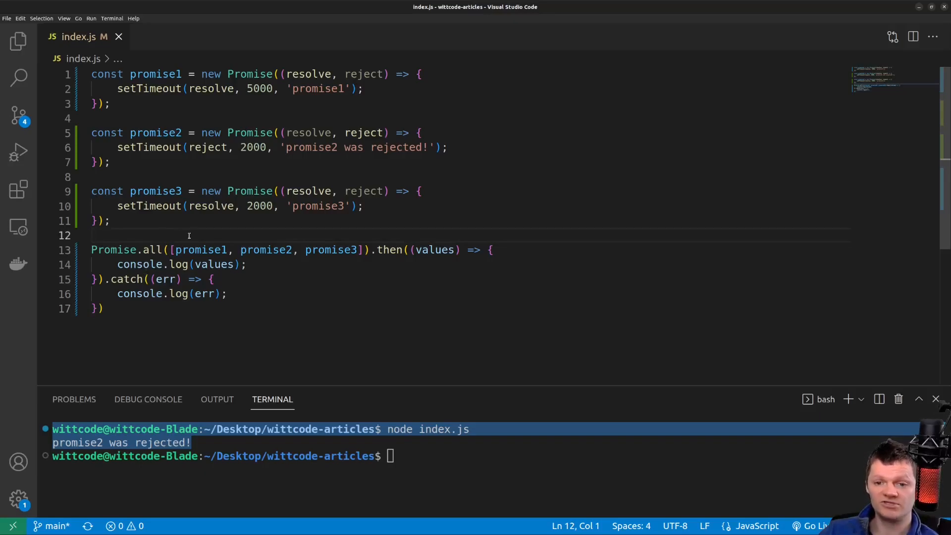
mouse_move(18, 226)
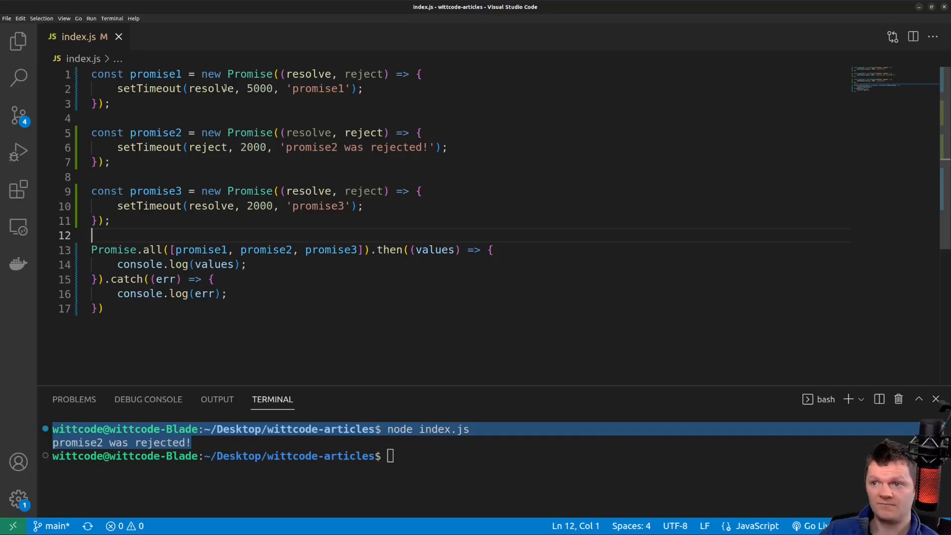
- Make promise1 reject with 'promise1 was rejected!' after 1000 ms, add the chain's semicolon, clear terminal
text(reject)
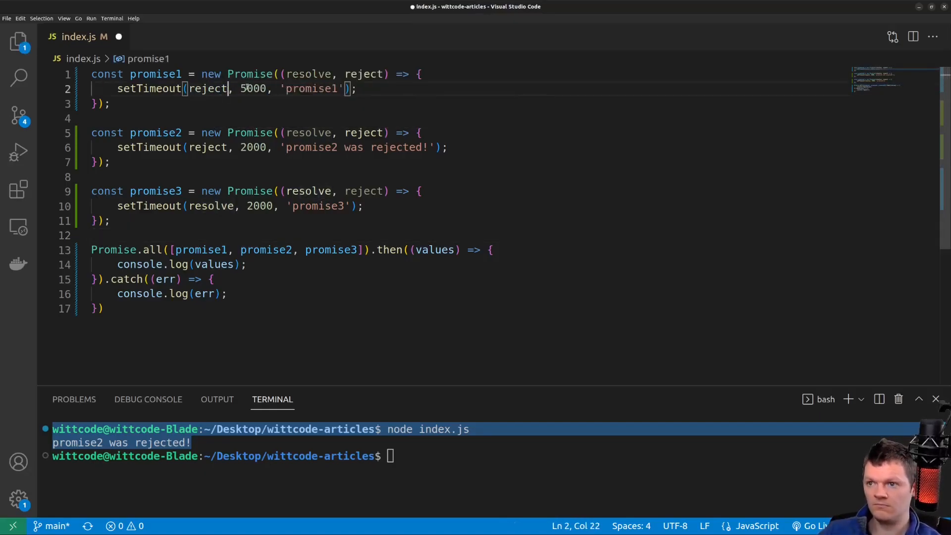
text(was rejected!)
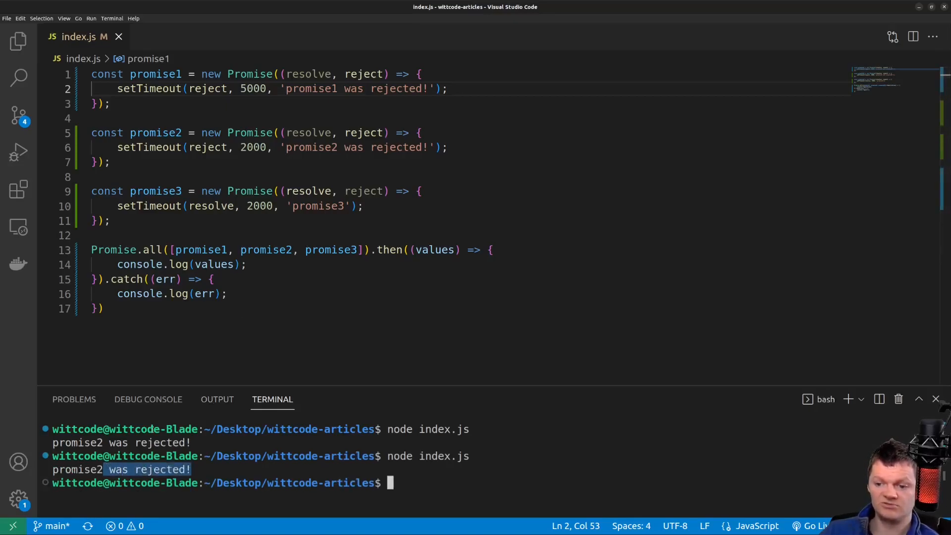
click(102, 308)
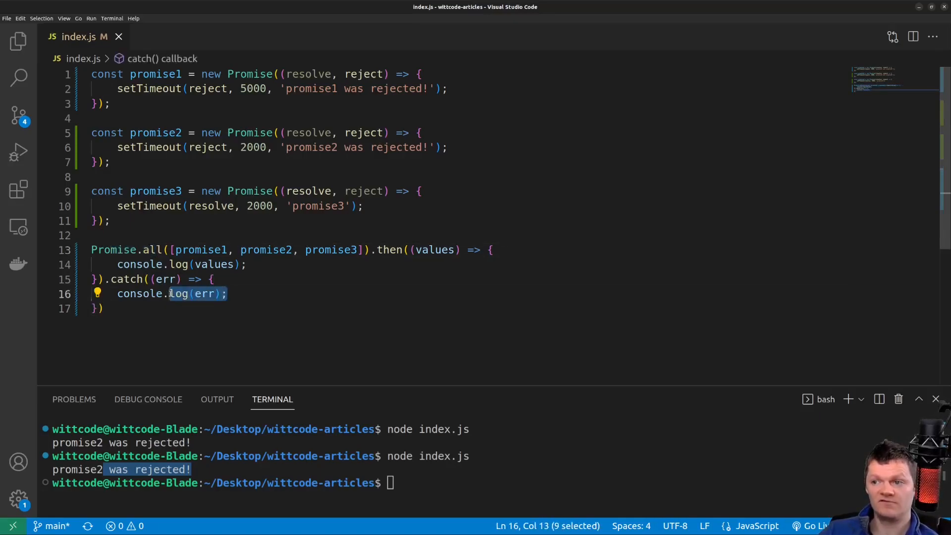
click(332, 147)
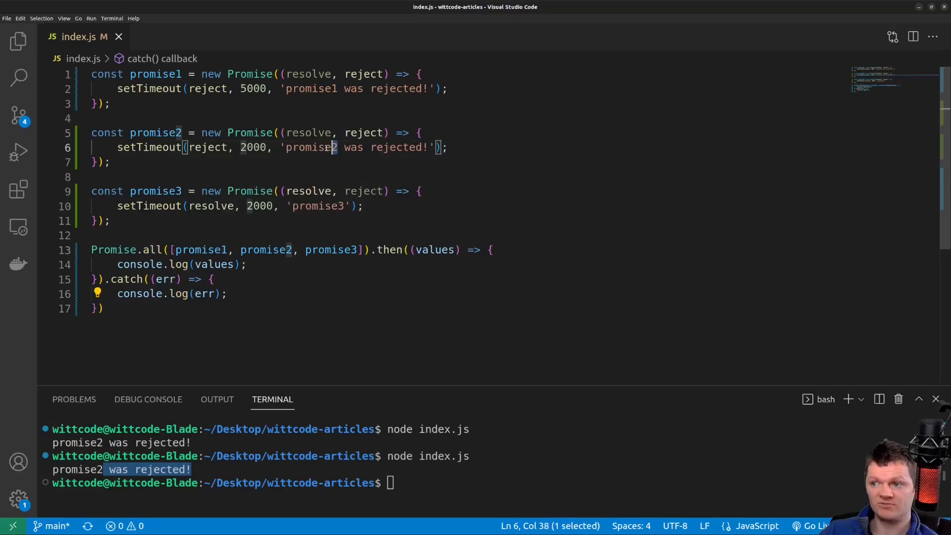
double_click(311, 146)
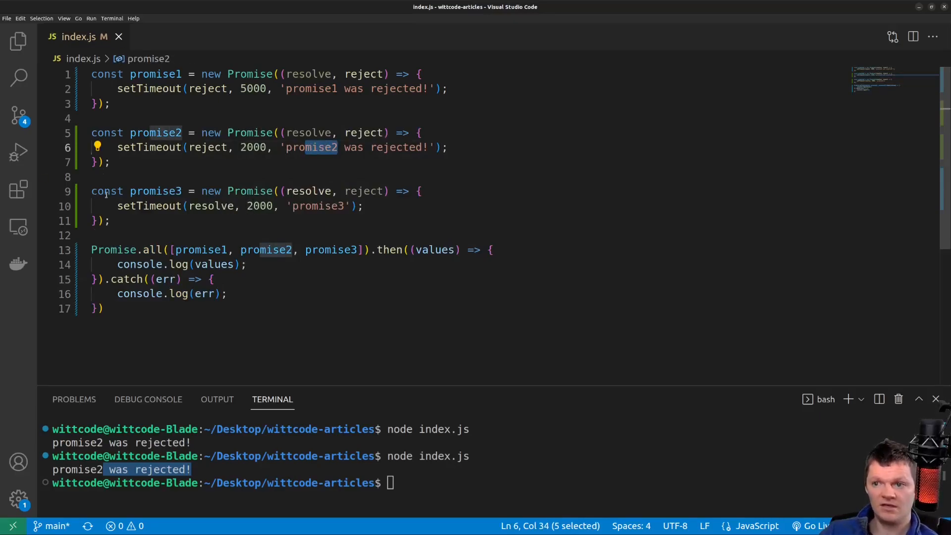
click(286, 88)
text(;)
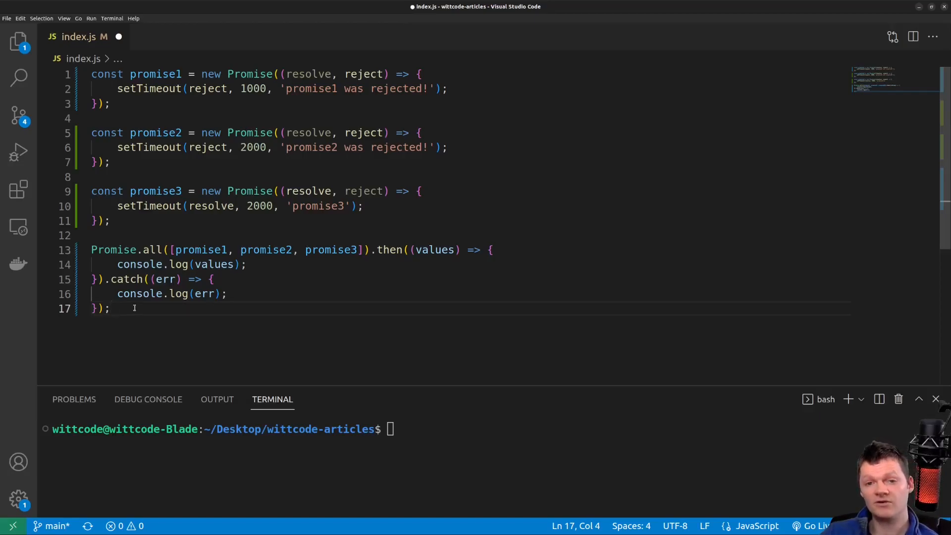
- Write async getWittCodeFavNum fetching '/wittcode' and returning await response.json()
text(async)
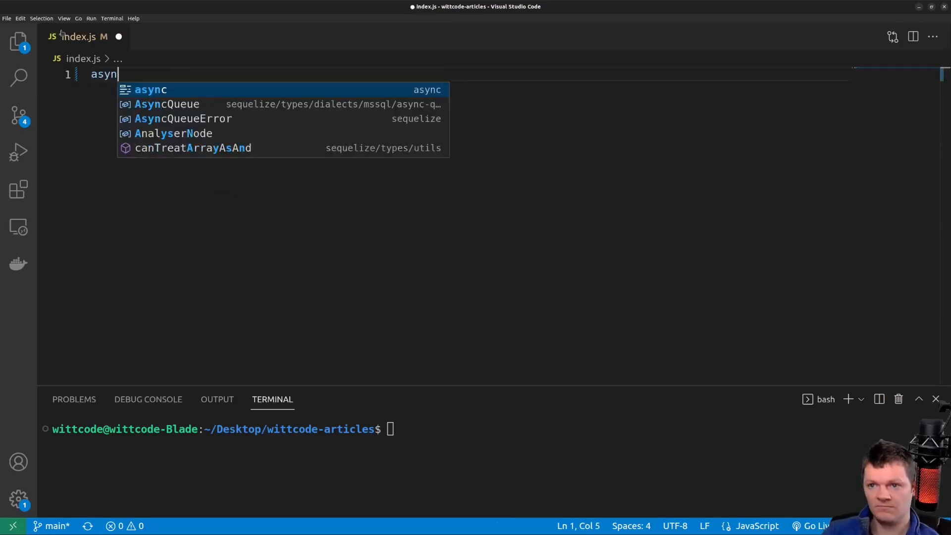
text(function getWittCodeFavNum()
text(const response = await fetch('/)
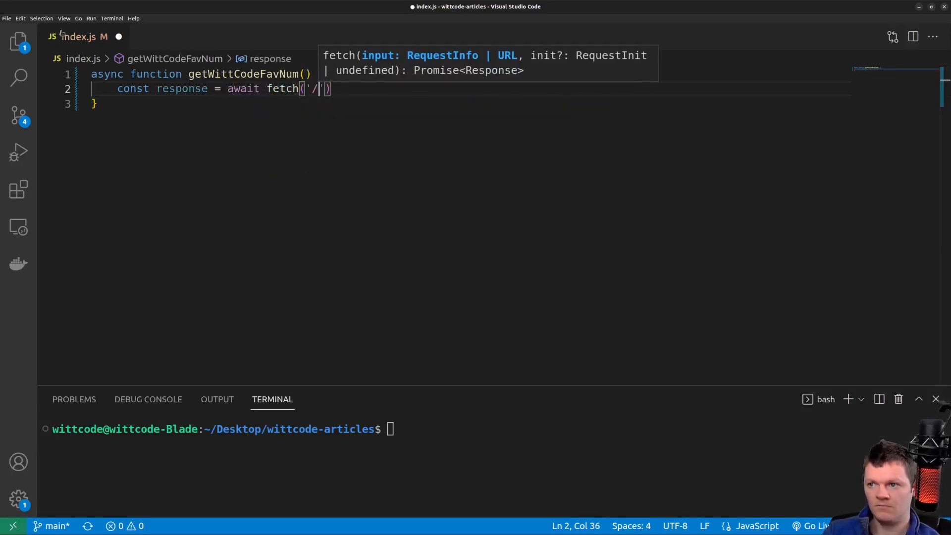
text(wittcode');)
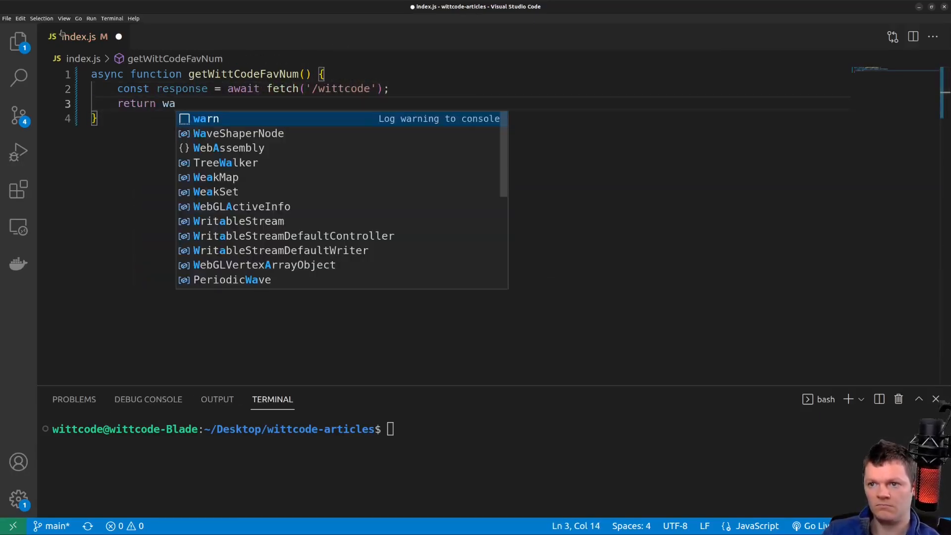
text(await response.json();)
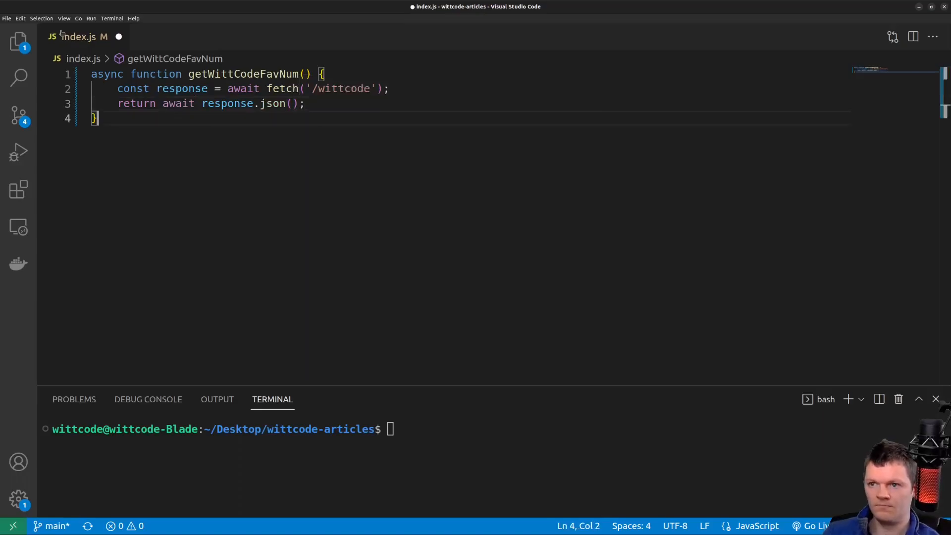
- Write async getGregFavNum fetching '/greg' and returning the parsed JSON
text(async function getGre)
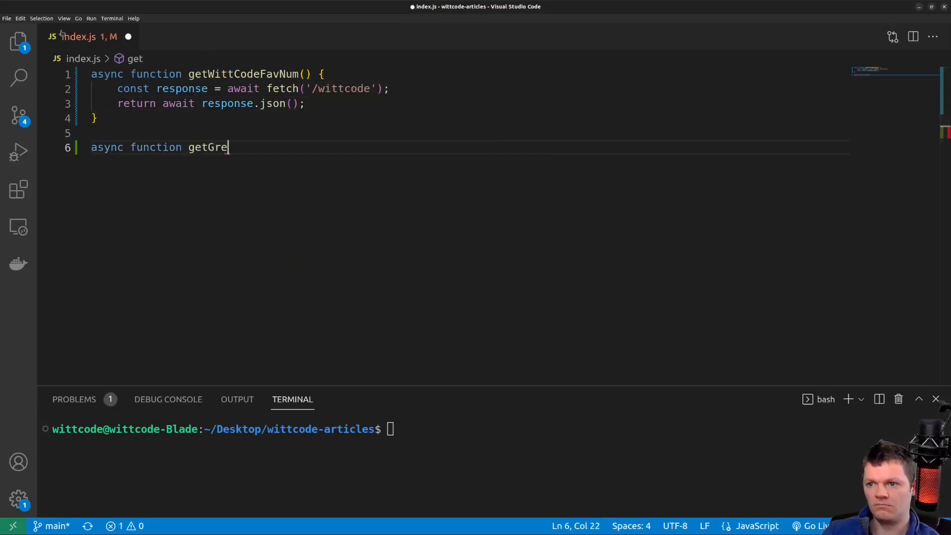
text(gFavNum() {)
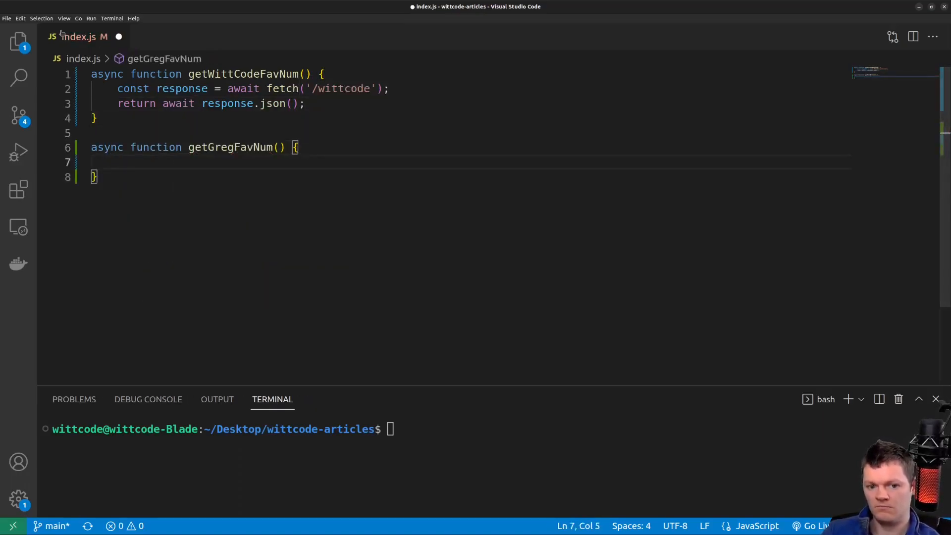
text(const response = await fetch(''))
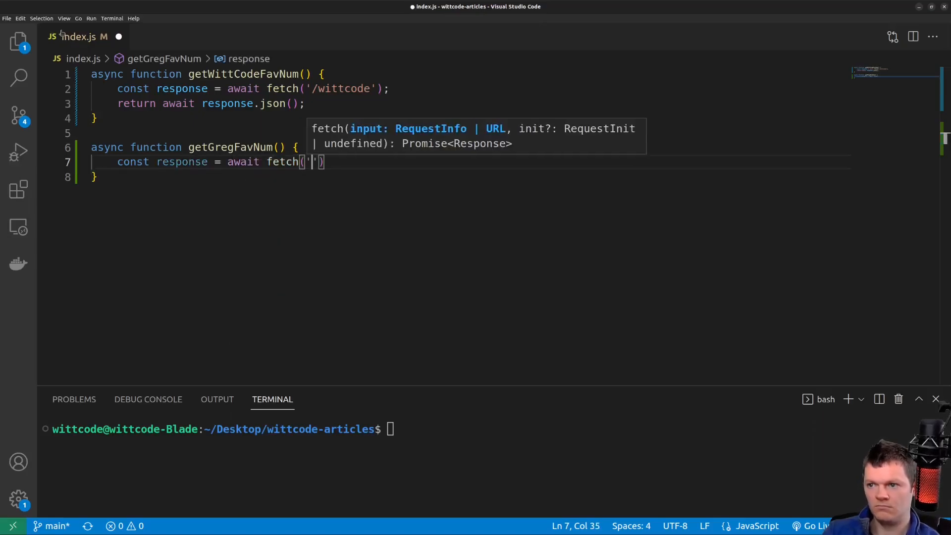
text(/greg');)
text(return await response.json();)
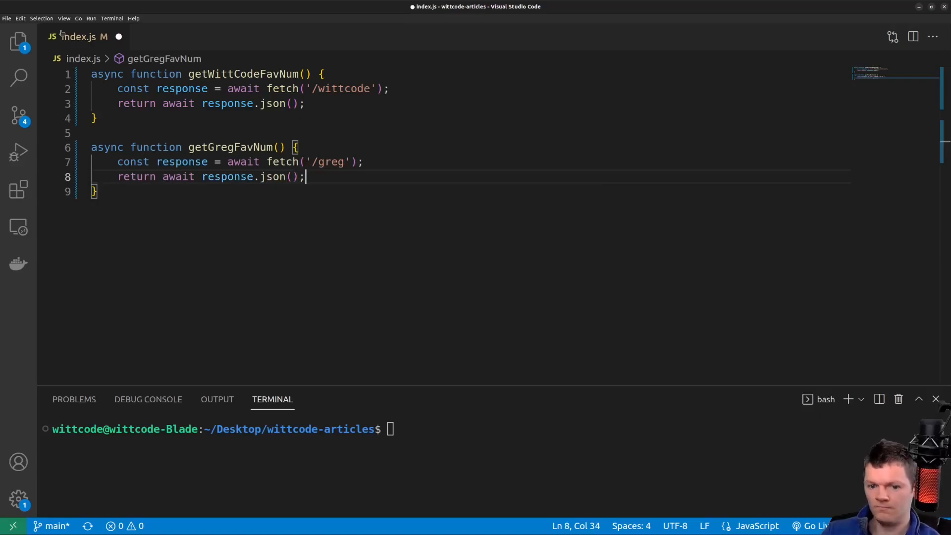
- Call Promise.all on getWittCodeFavNum and getGregFavNum with a then callback and console.log(err) catch
text(Promise.all())
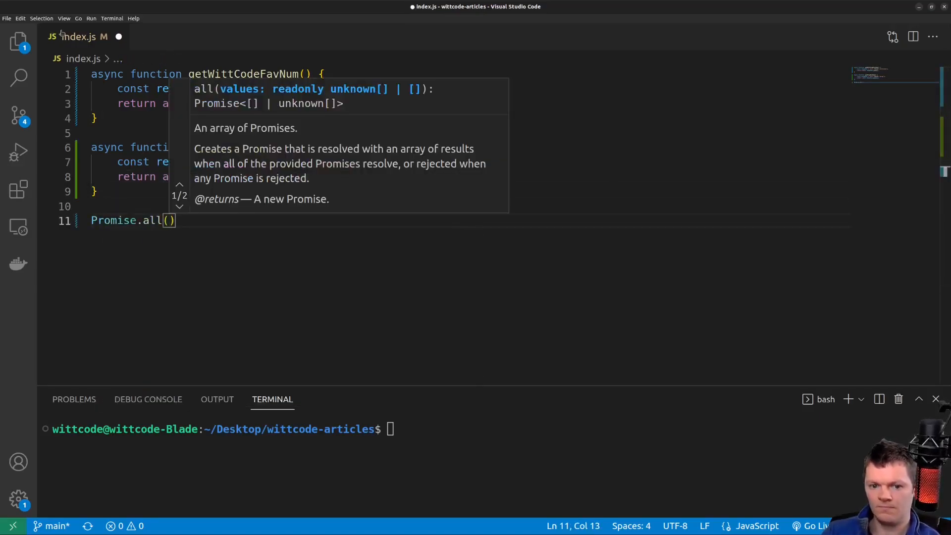
text(getWit)
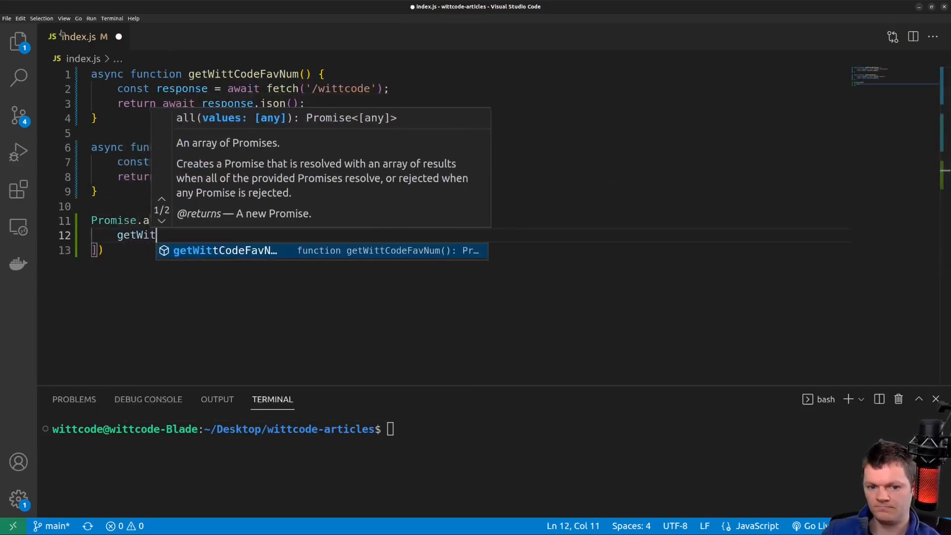
text(getGregFavNum())
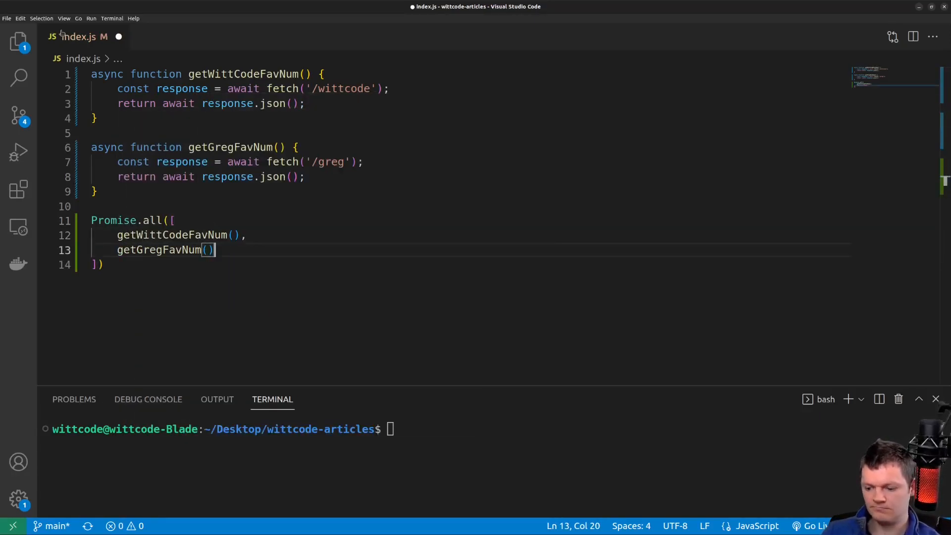
text(.then((values) => {)
text(}).catch((err) => {)
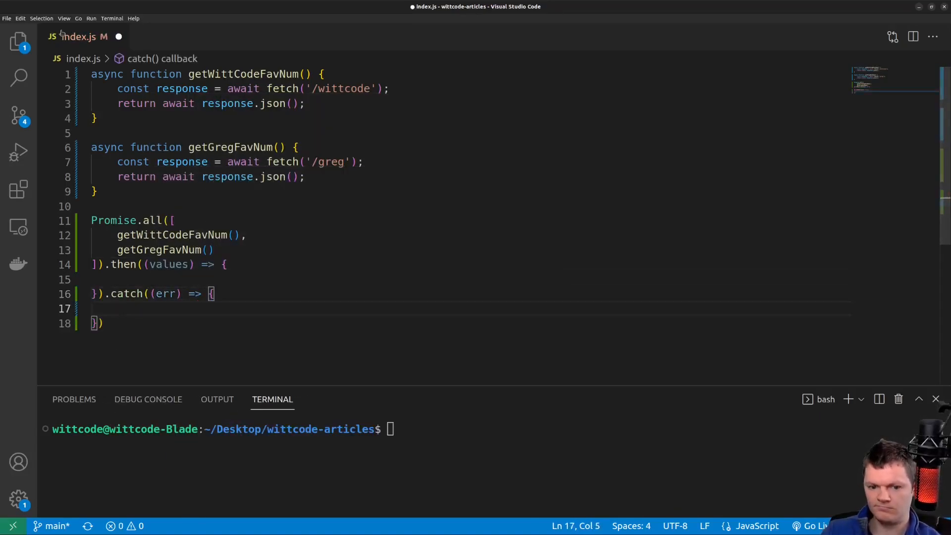
text(console.log(err);)
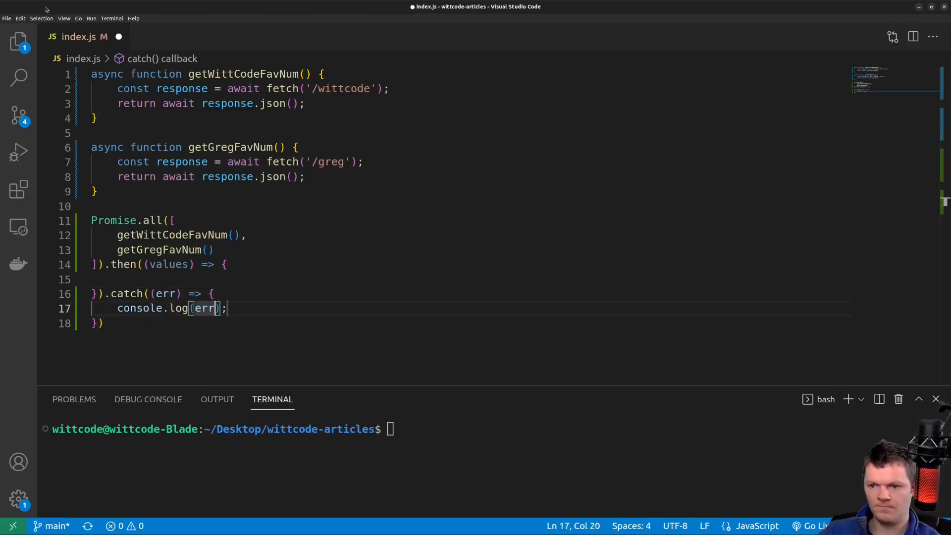
- Destructure values into wittCodeNum and gregNum, compute sum, and log the total with ${sum}
text(const [wi)
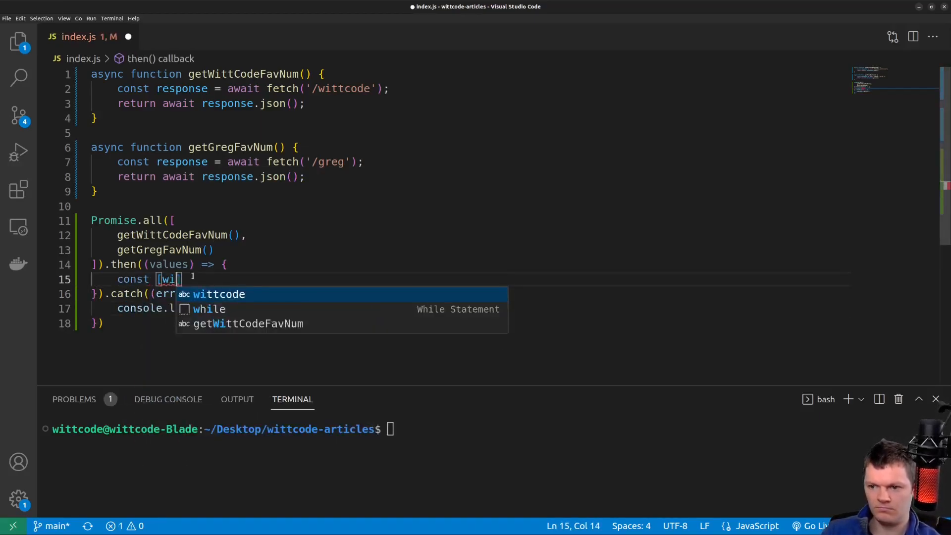
text(ttCodeNum)
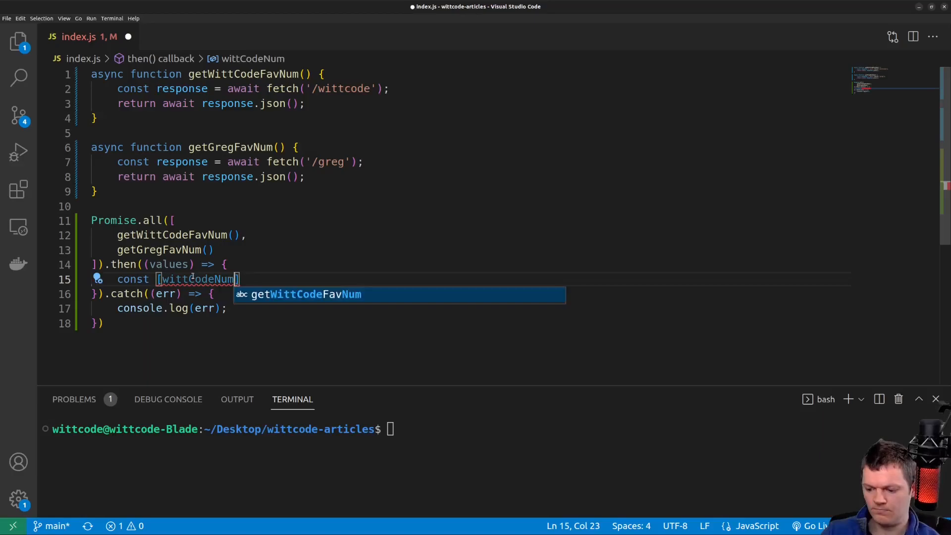
text(, gregNum] = av)
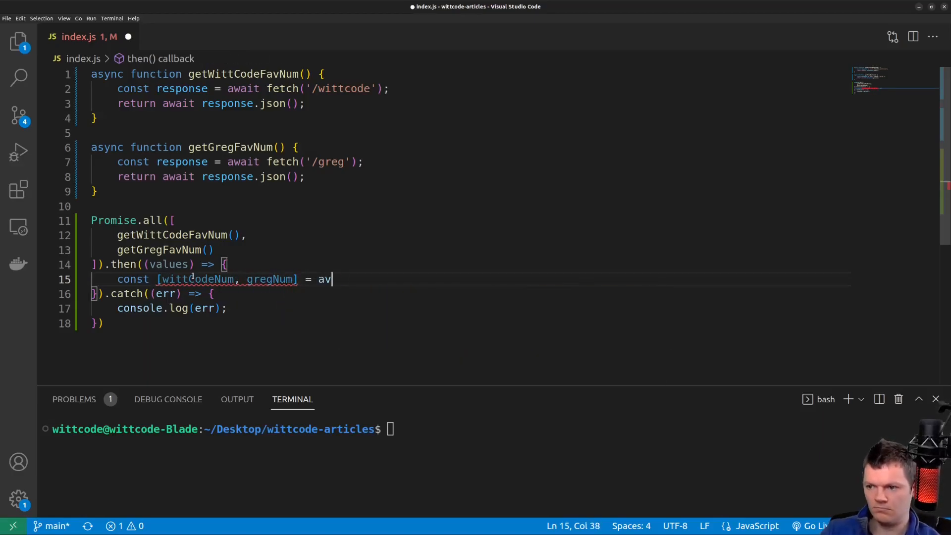
text(alues;)
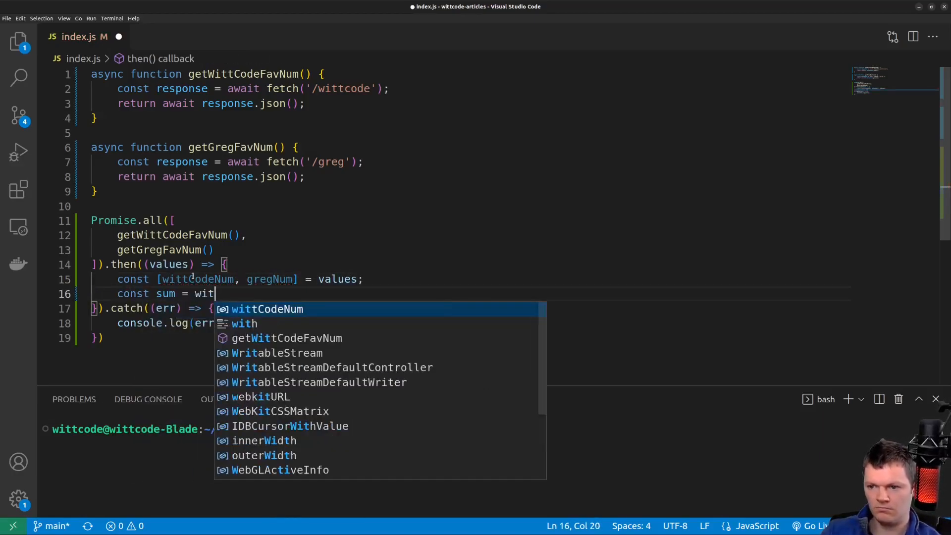
text(tCodeNum + gregNum;)
text(console.log(`The `);)
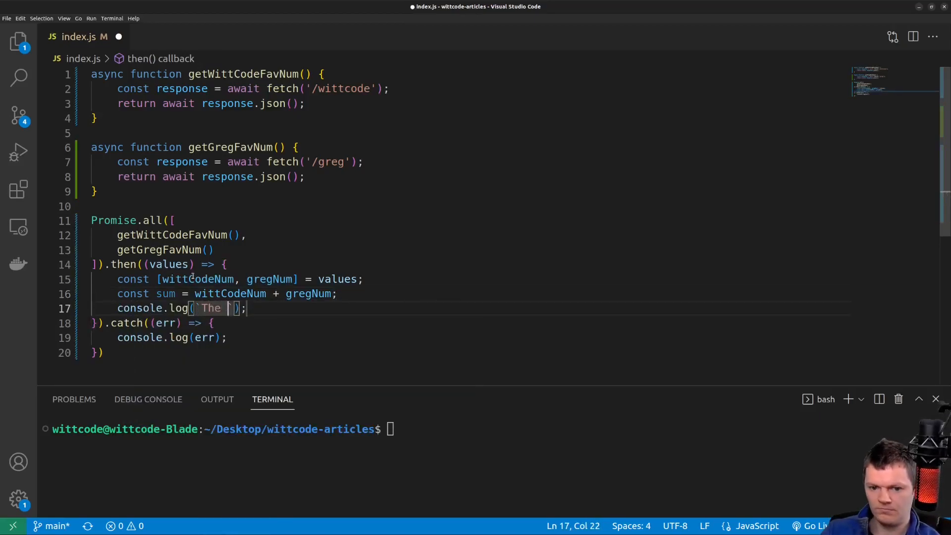
text(sum of everyone's fav numbers is: ${)
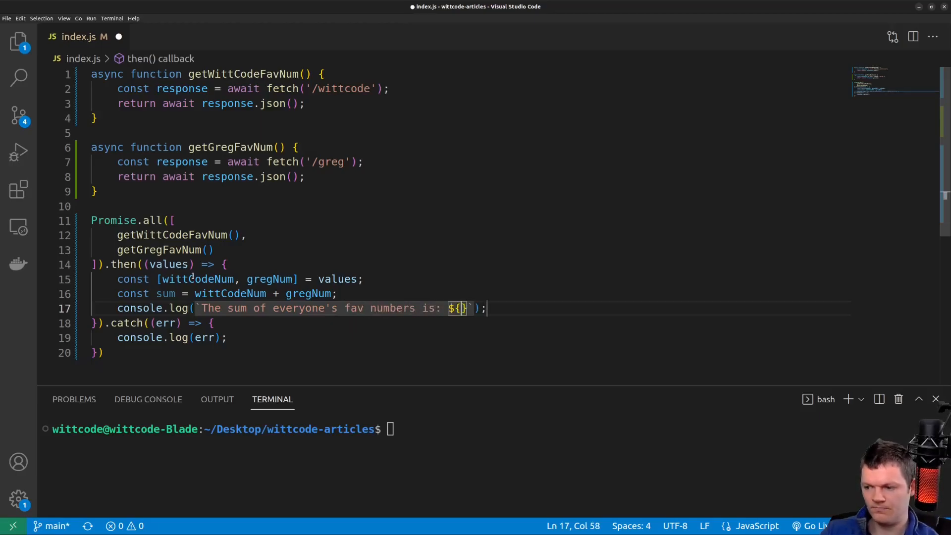
text(sum)
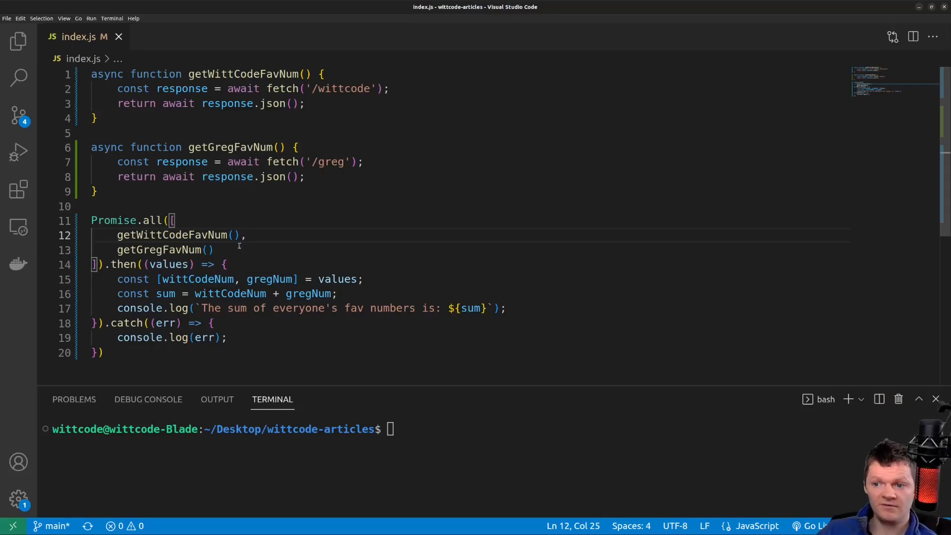
double_click(349, 89)
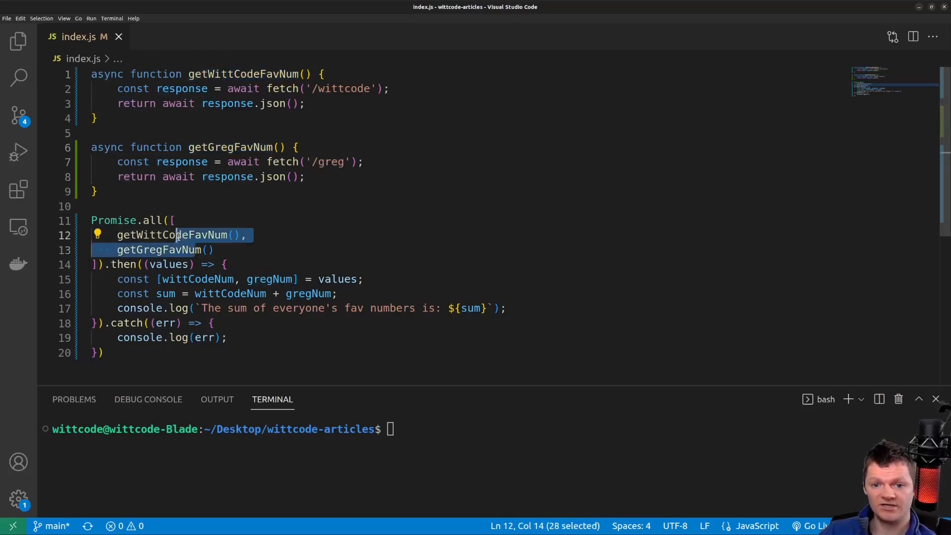
mouse_move(251, 143)
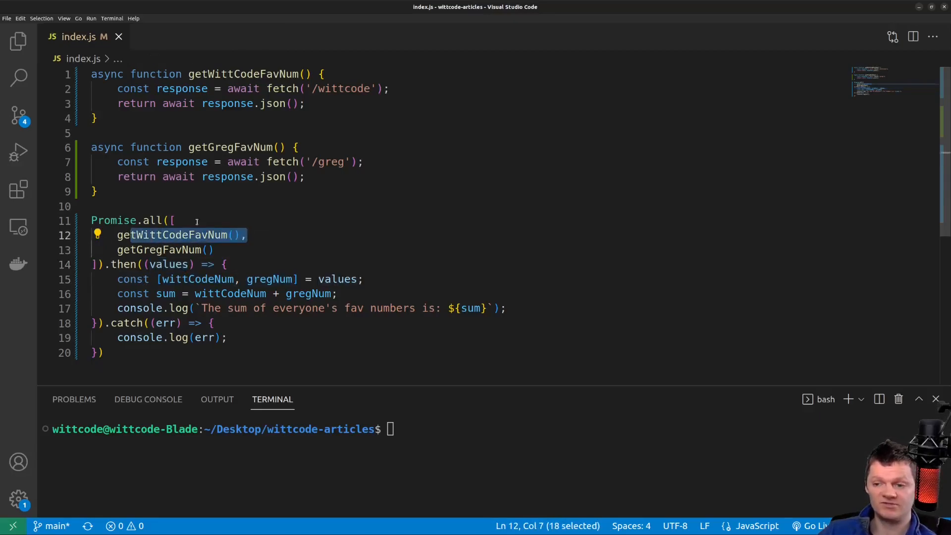
click(243, 235)
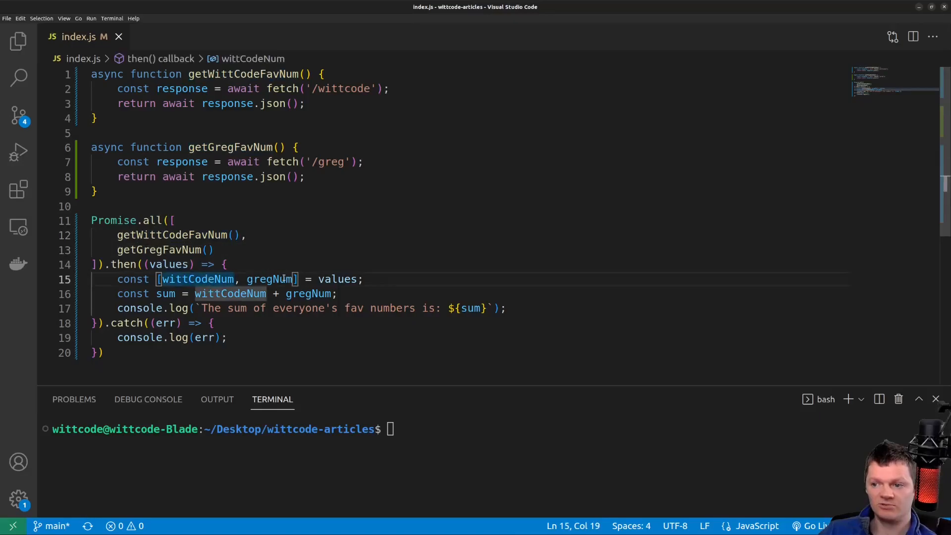
click(227, 177)
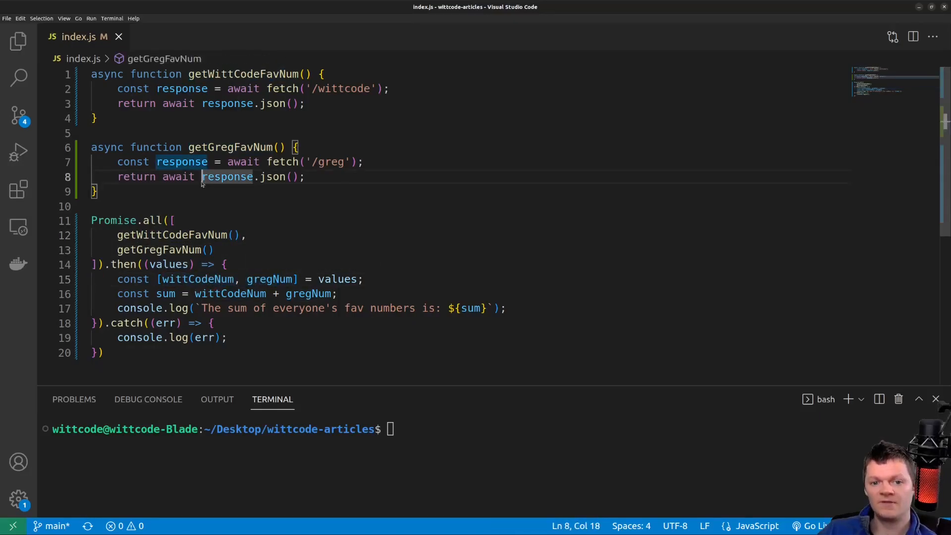
click(97, 191)
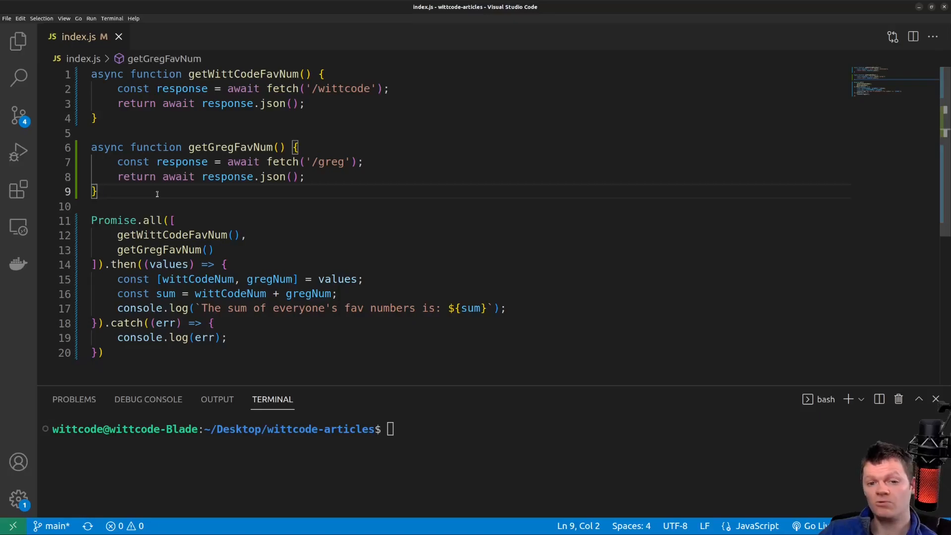
mouse_move(138, 190)
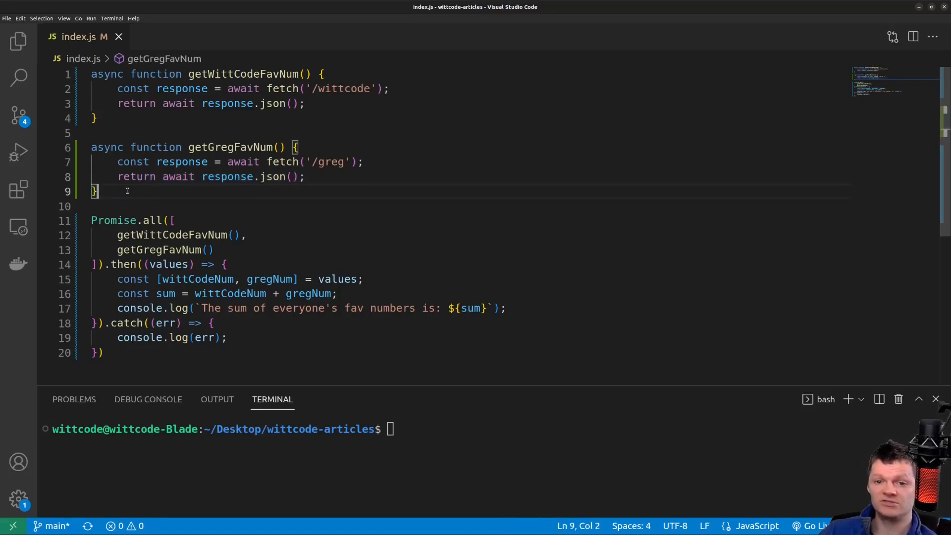
- Type async getFavNums with sequential awaits, const sum, and log `The sum of everyone's fav numbers is: ${sum}`
text(asyn)
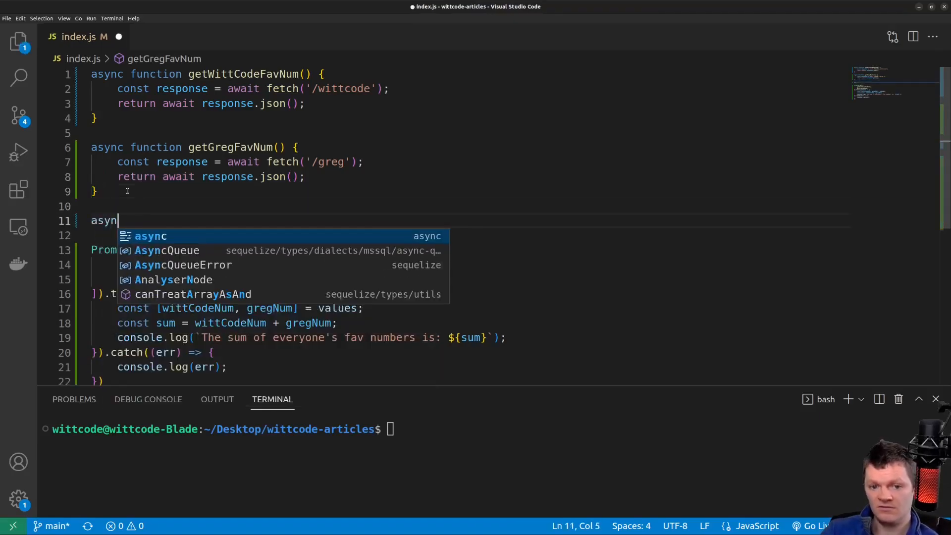
text(c function getFavNums() {})
text(const gregNum = await getGregFavNum();)
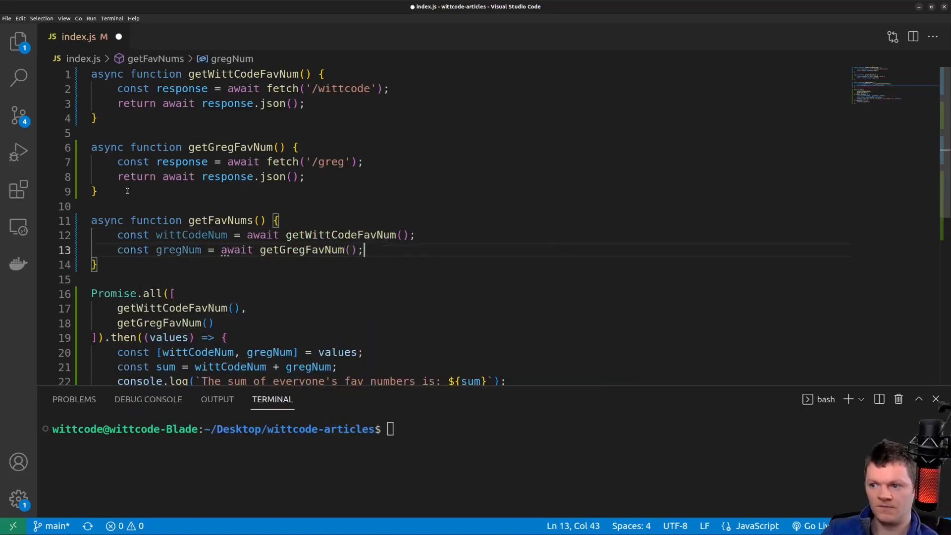
text(const sum = wittCodeNum + gregNum;)
text(console.log();)
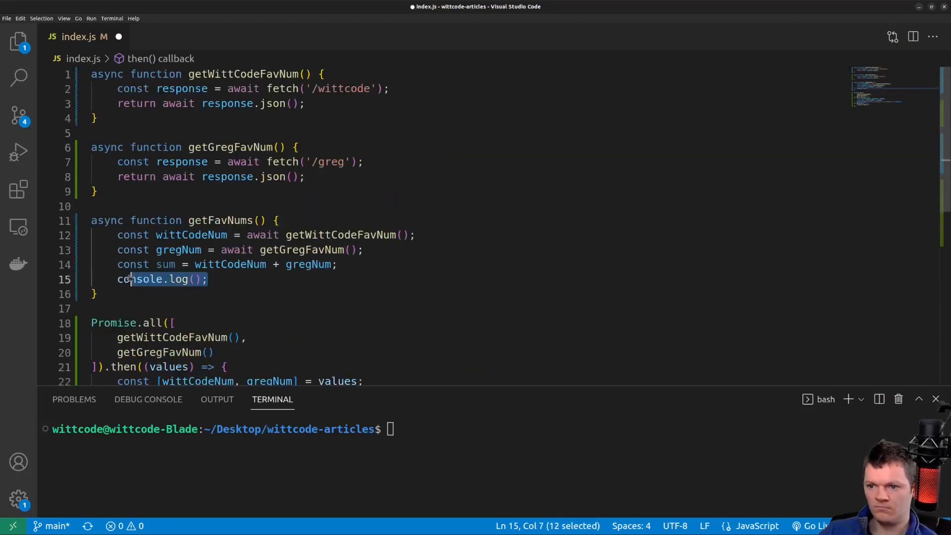
text(`The sum of everyone's fav numbers is: ${sum}`)
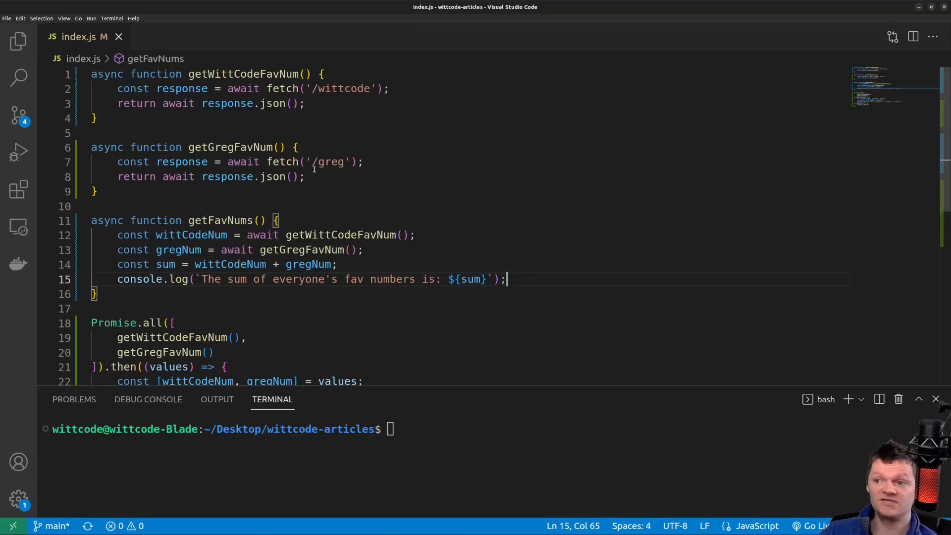
- Delete the two sequential await lines in getFavNums and begin typing const [wittCodeNum, gregNum]
drag(291, 162, 364, 162)
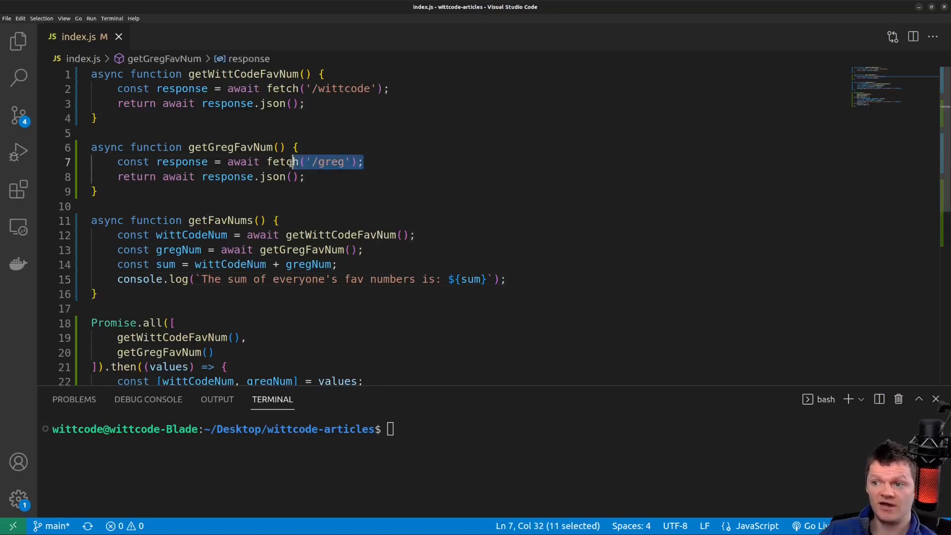
click(319, 249)
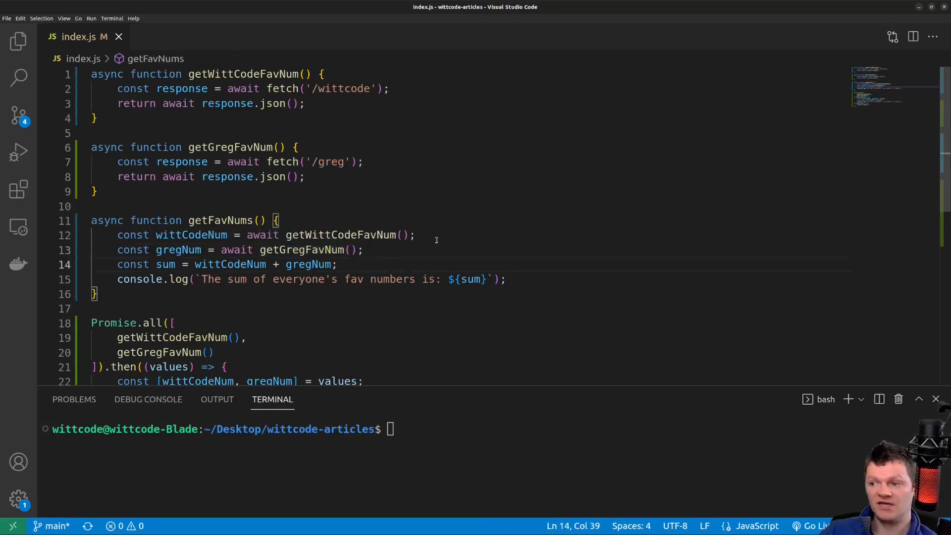
drag(265, 235, 414, 234)
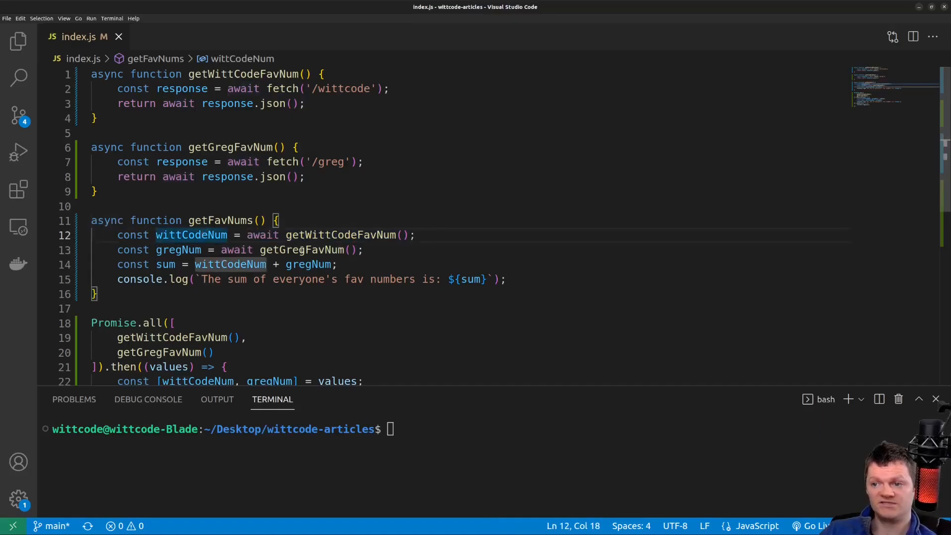
drag(220, 250, 294, 249)
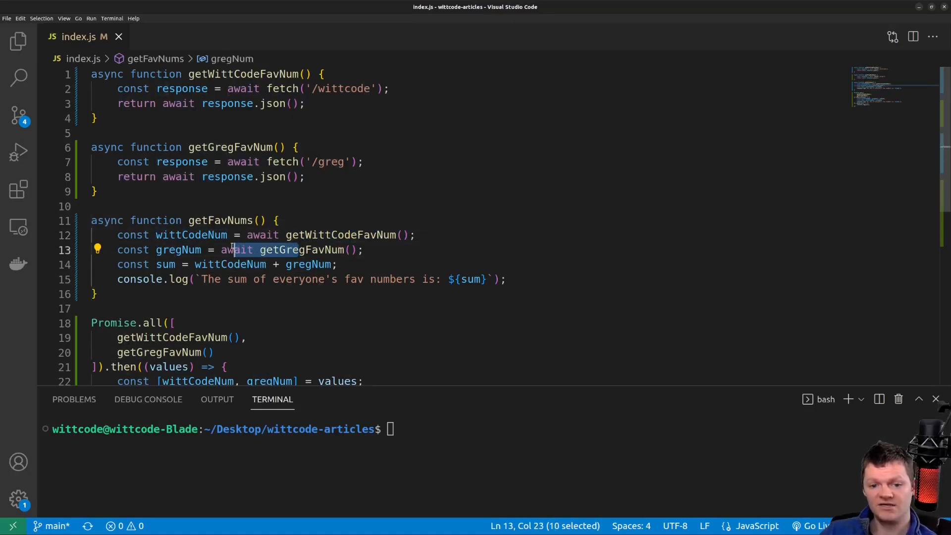
double_click(190, 235)
text(const [)
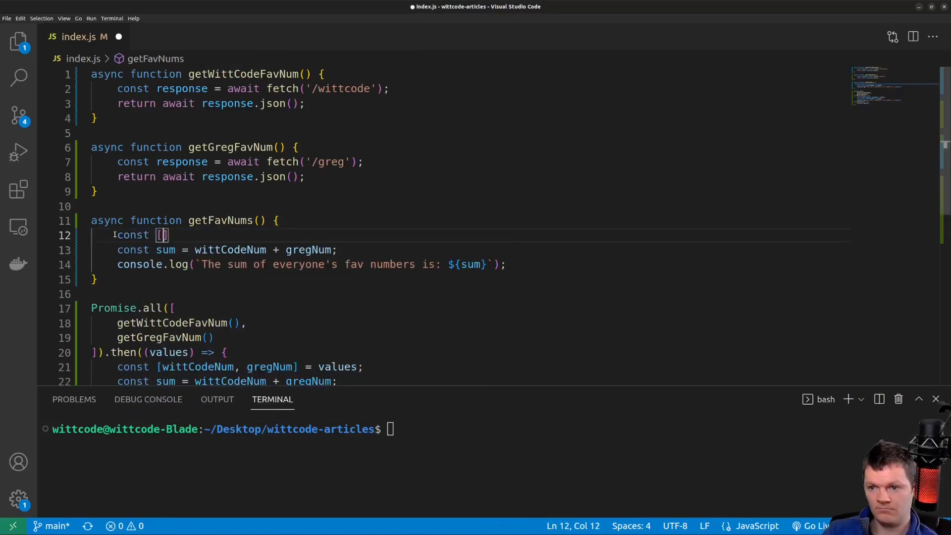
text(wittCodeNum, gregNu)
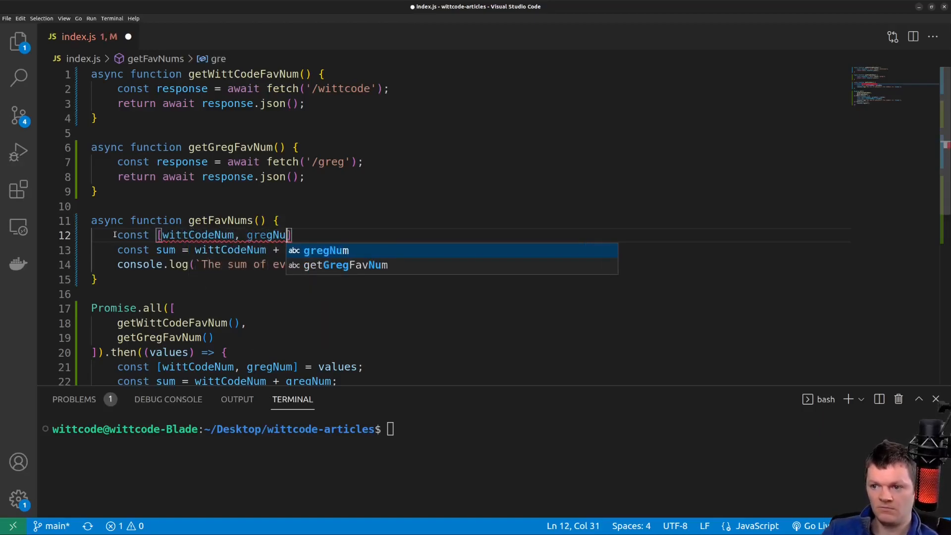